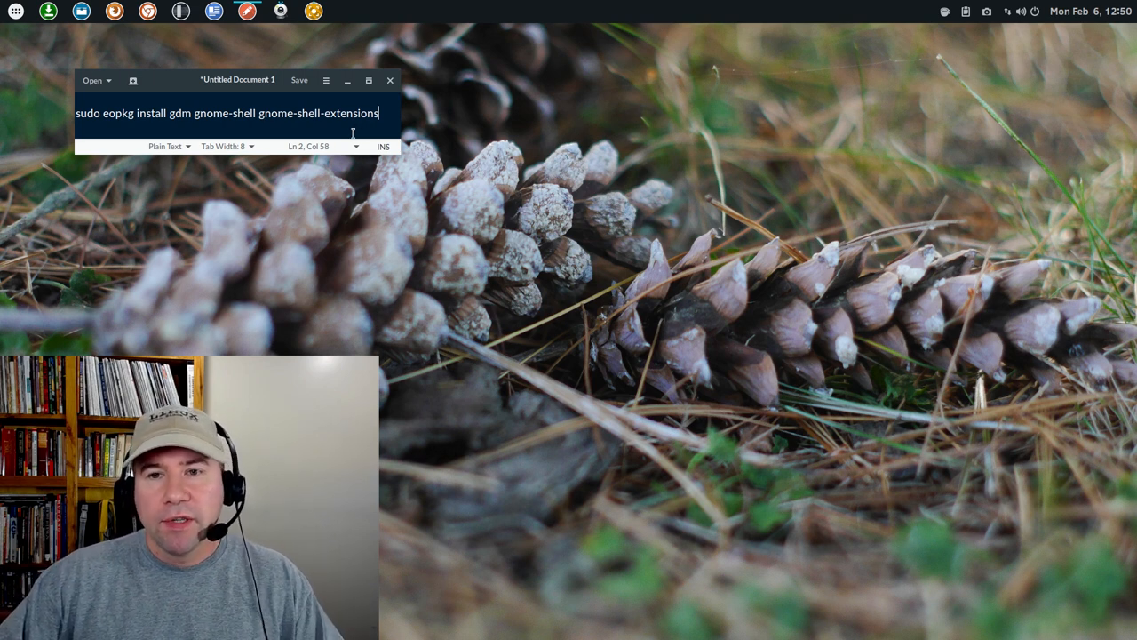
mouse_move(286, 168)
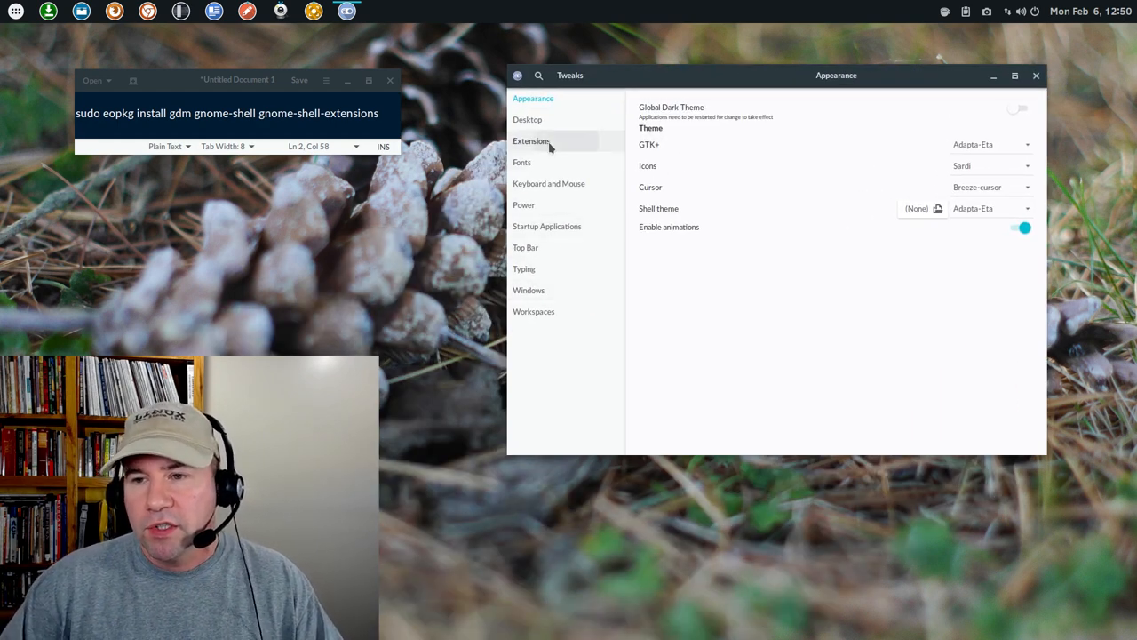
- Show the Extensions page in Tweaks to see installed and enabled shell extensions
left_click(531, 141)
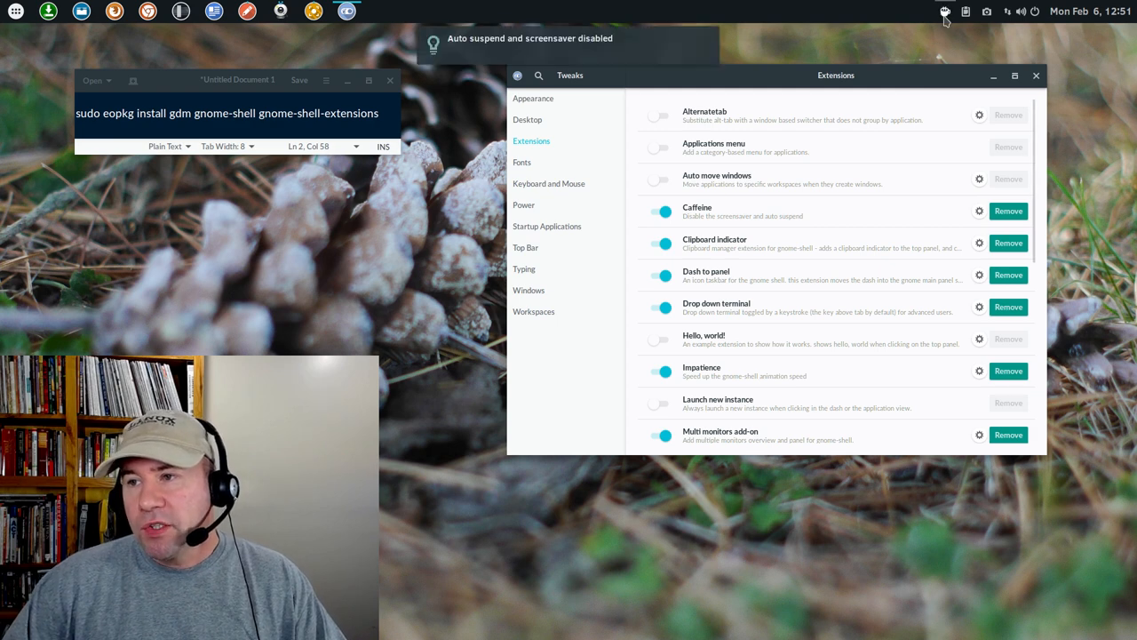
mouse_move(937, 22)
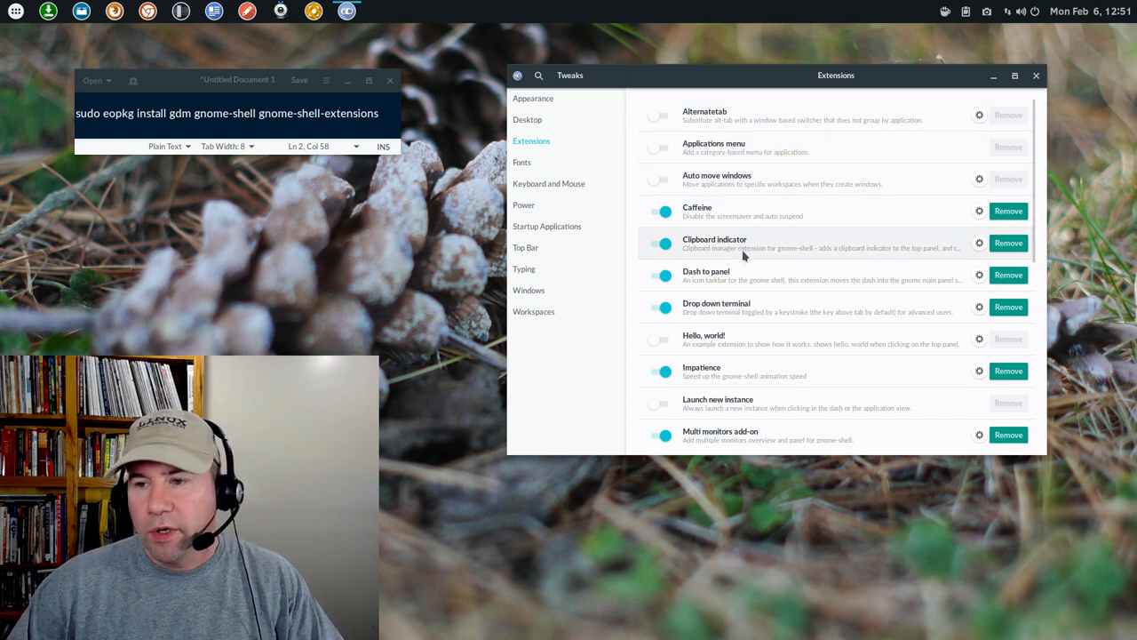
mouse_move(746, 263)
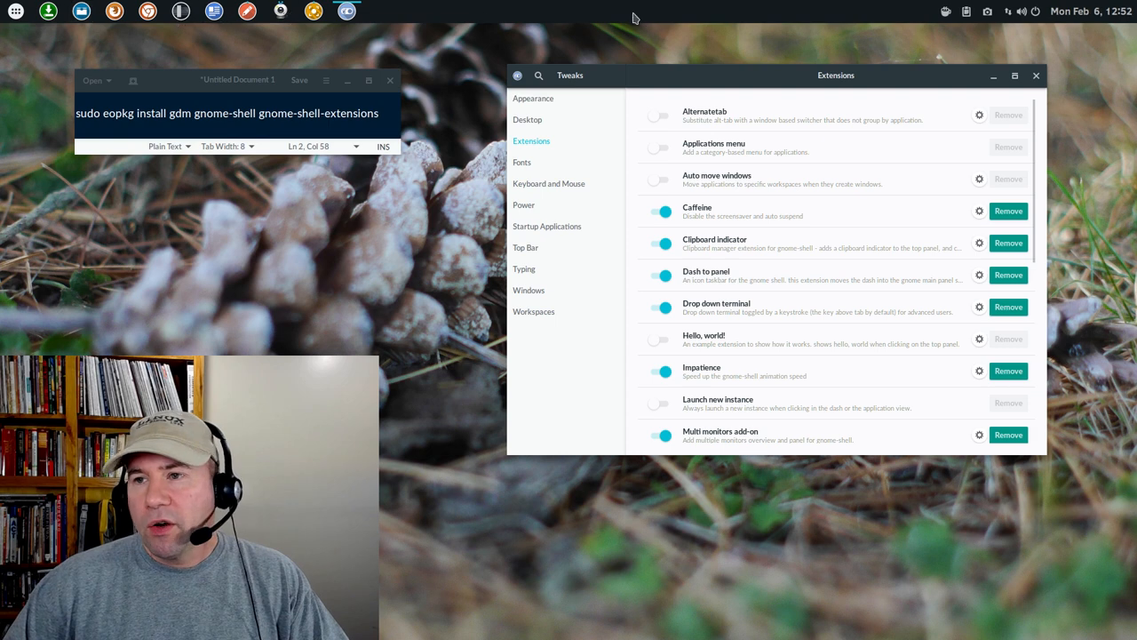
mouse_move(471, 187)
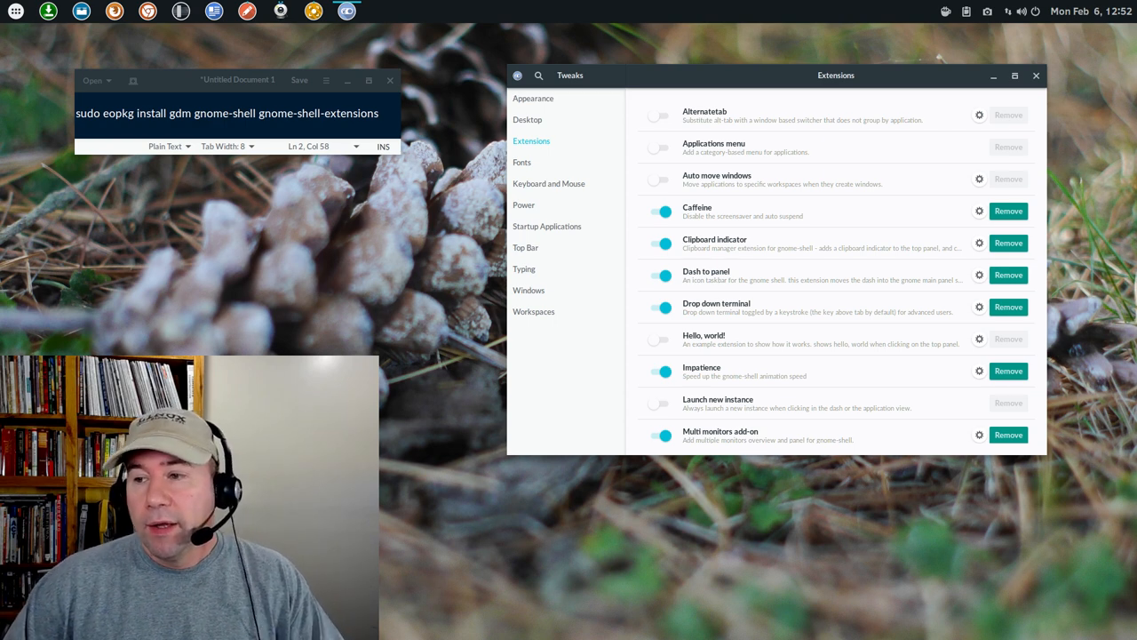
mouse_move(484, 245)
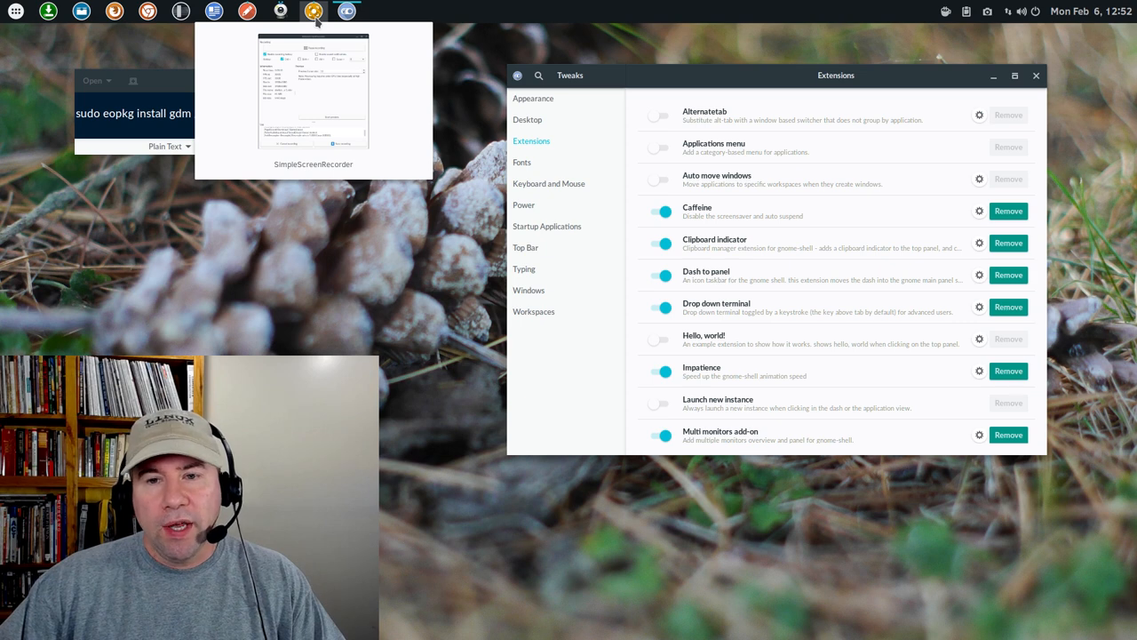
type("gnome-shell gnome-shell-extensions")
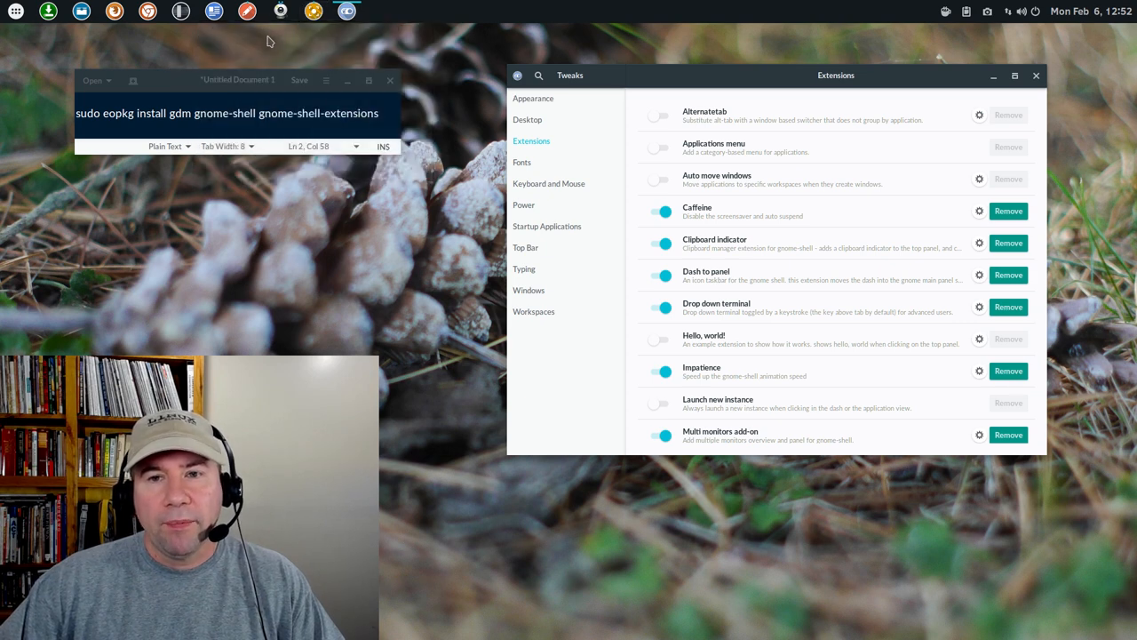
mouse_move(21, 95)
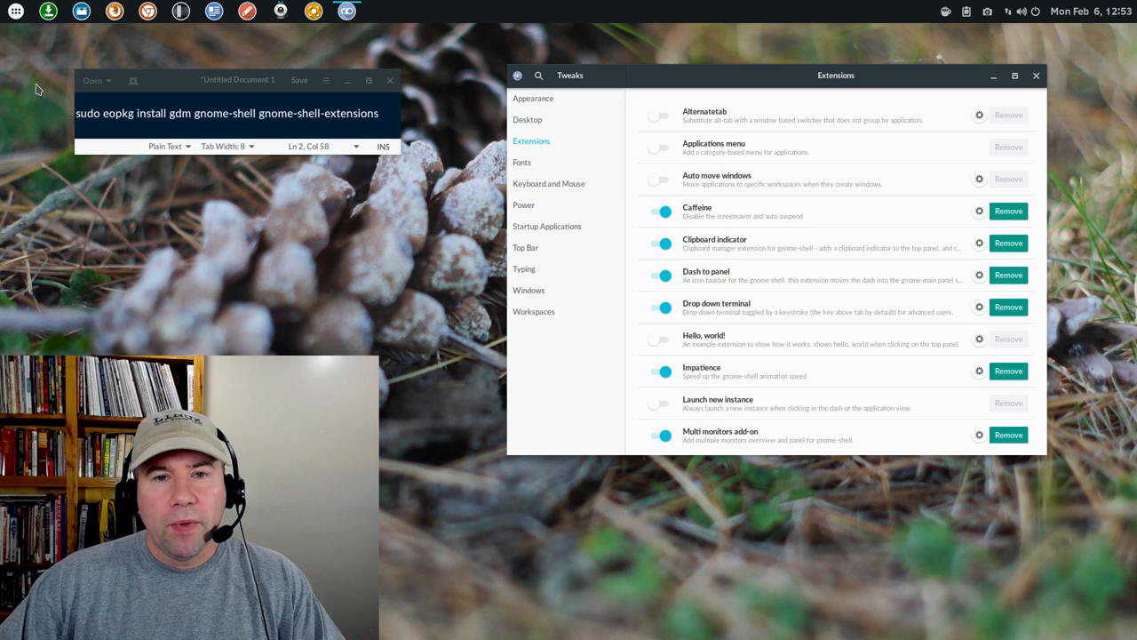
mouse_move(48, 10)
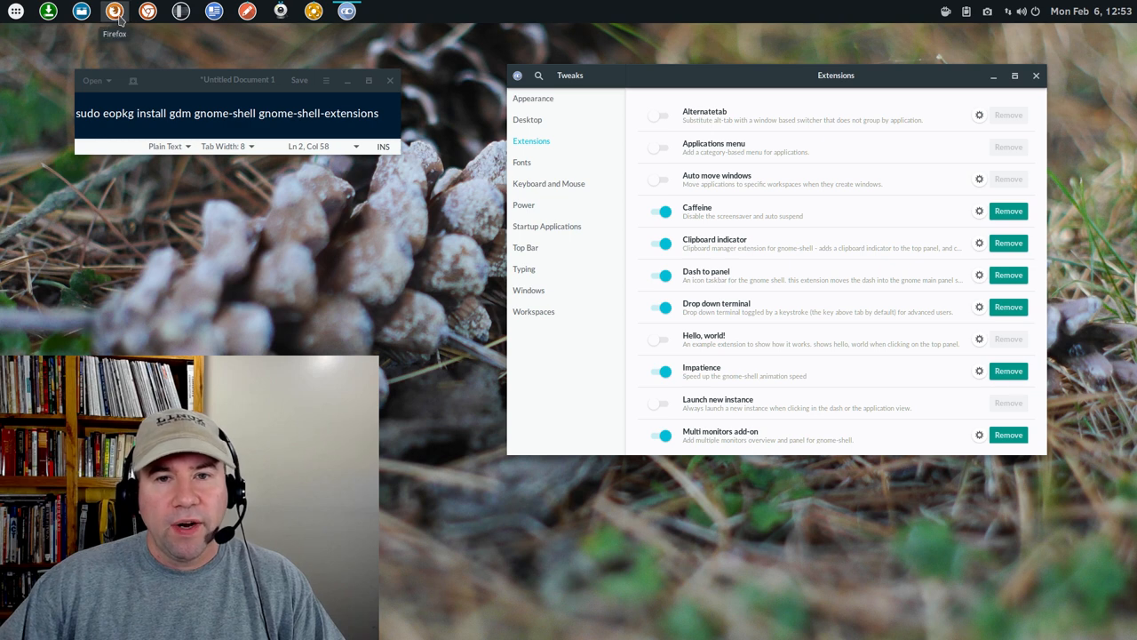
mouse_move(147, 10)
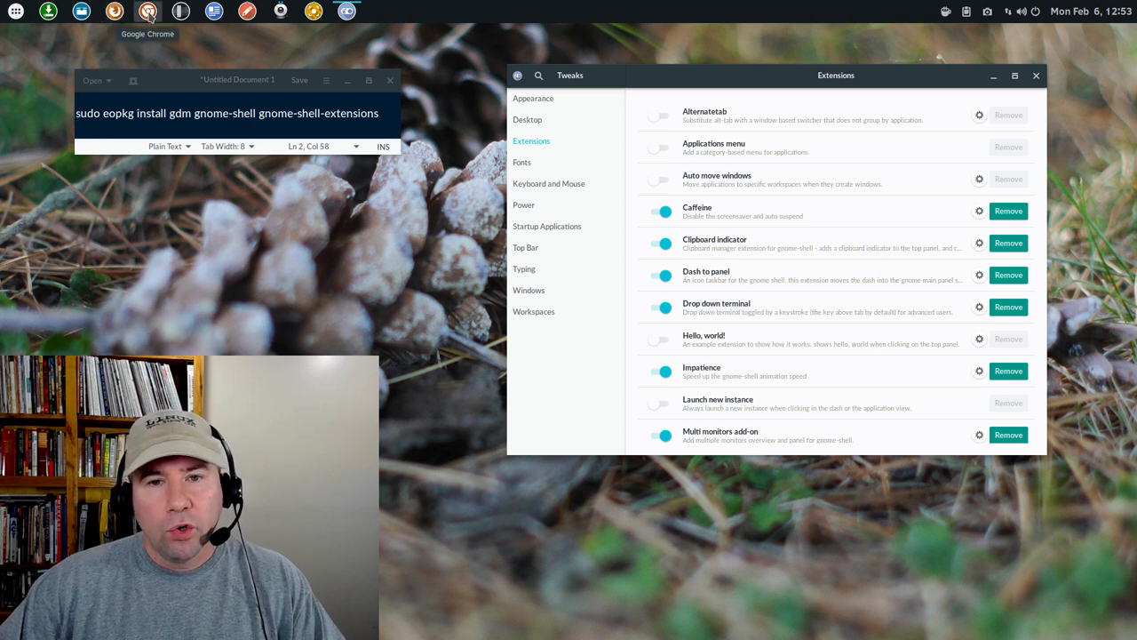
mouse_move(296, 253)
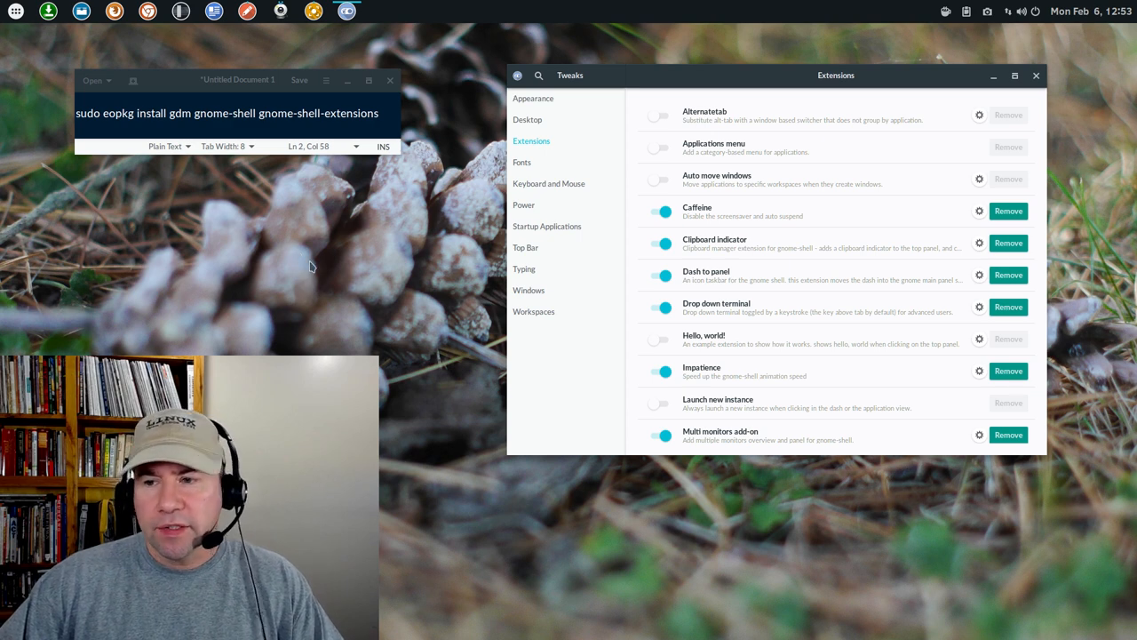
mouse_move(315, 262)
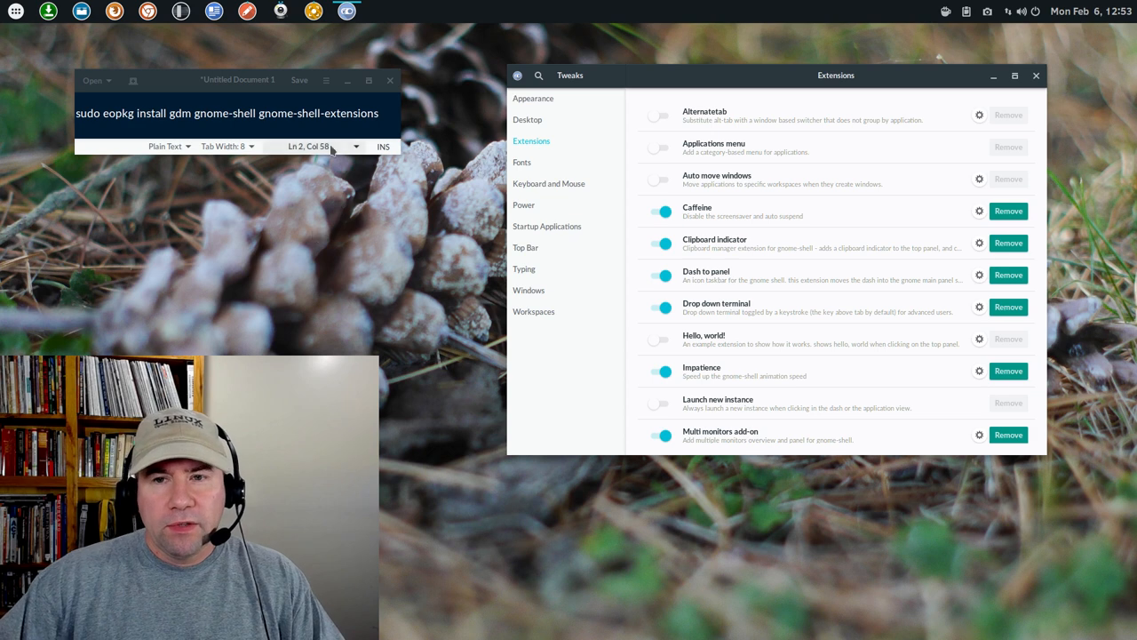
mouse_move(279, 11)
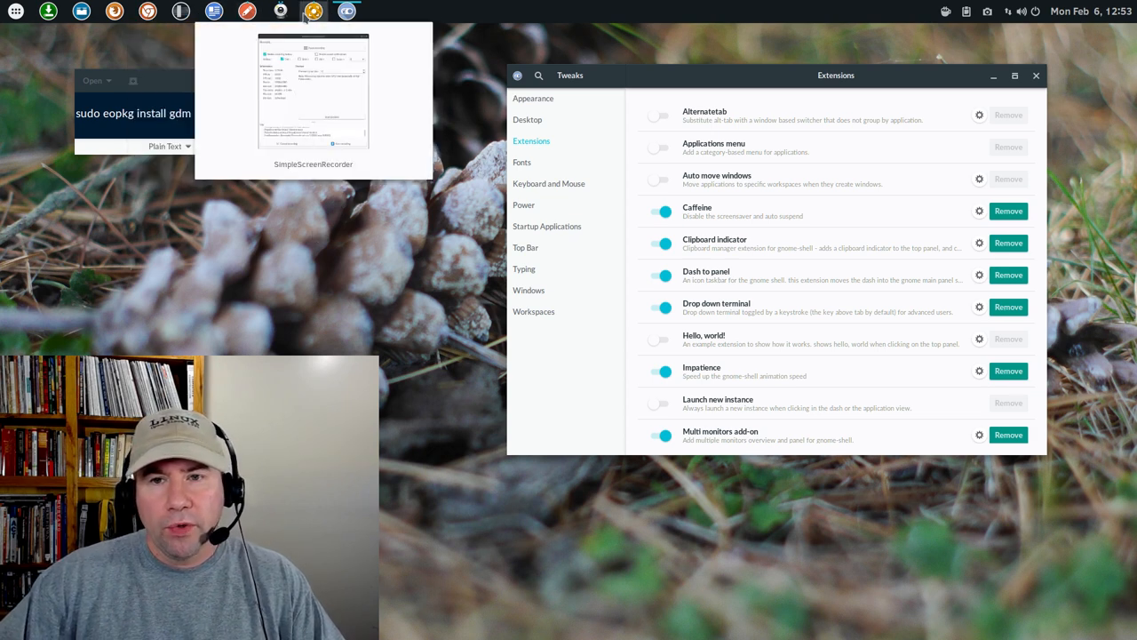
type("gnome-shell gnome-shell-extensions")
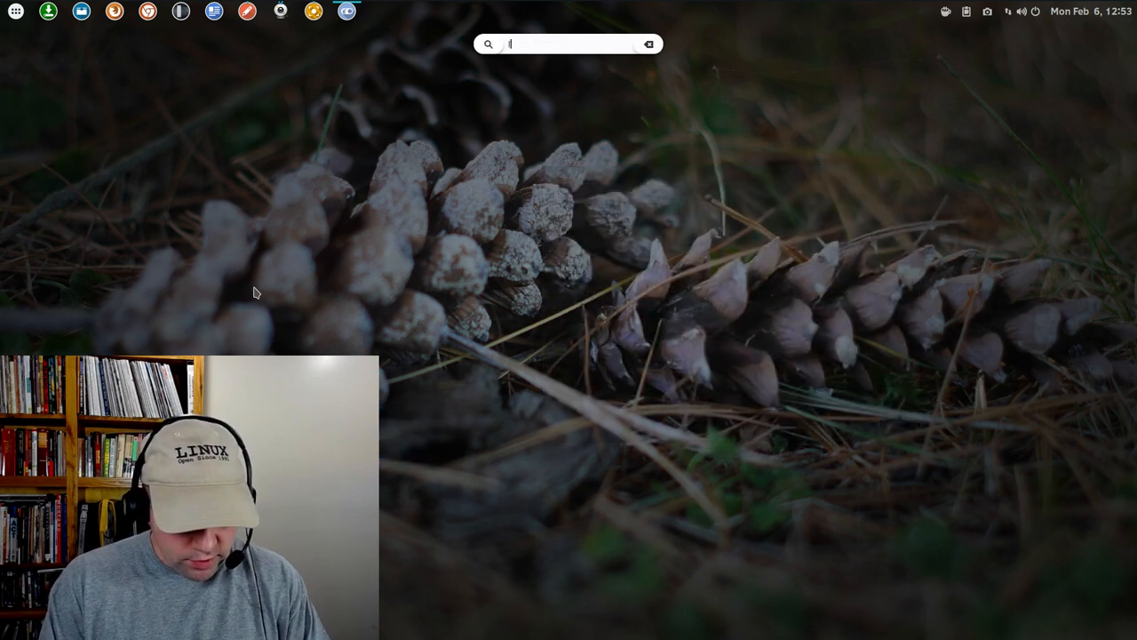
type("libreo")
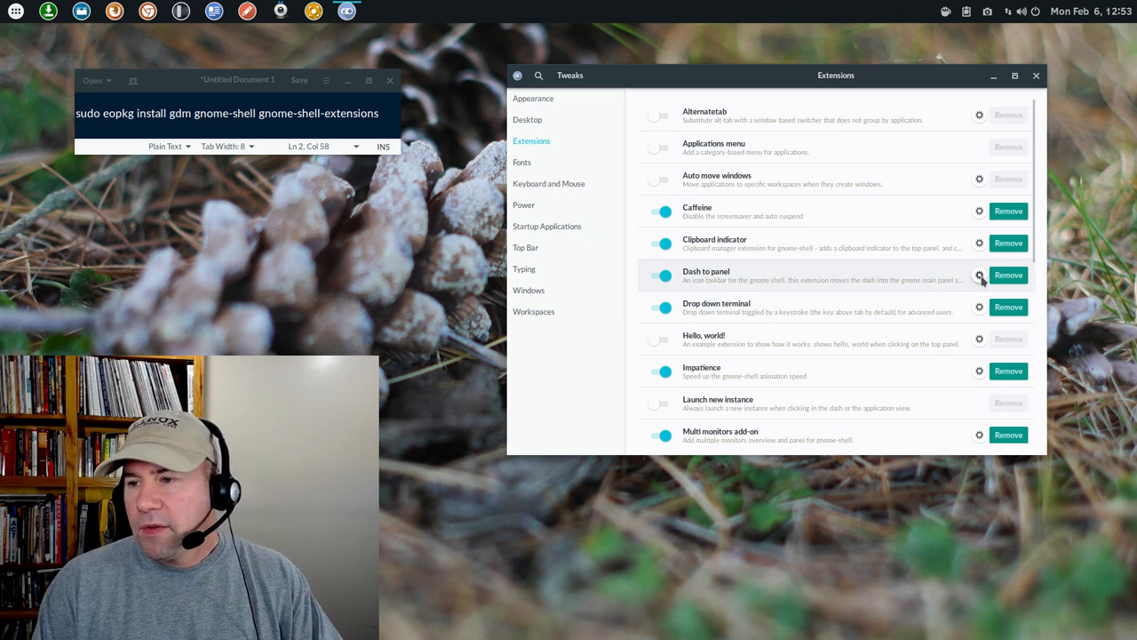
left_click(980, 274)
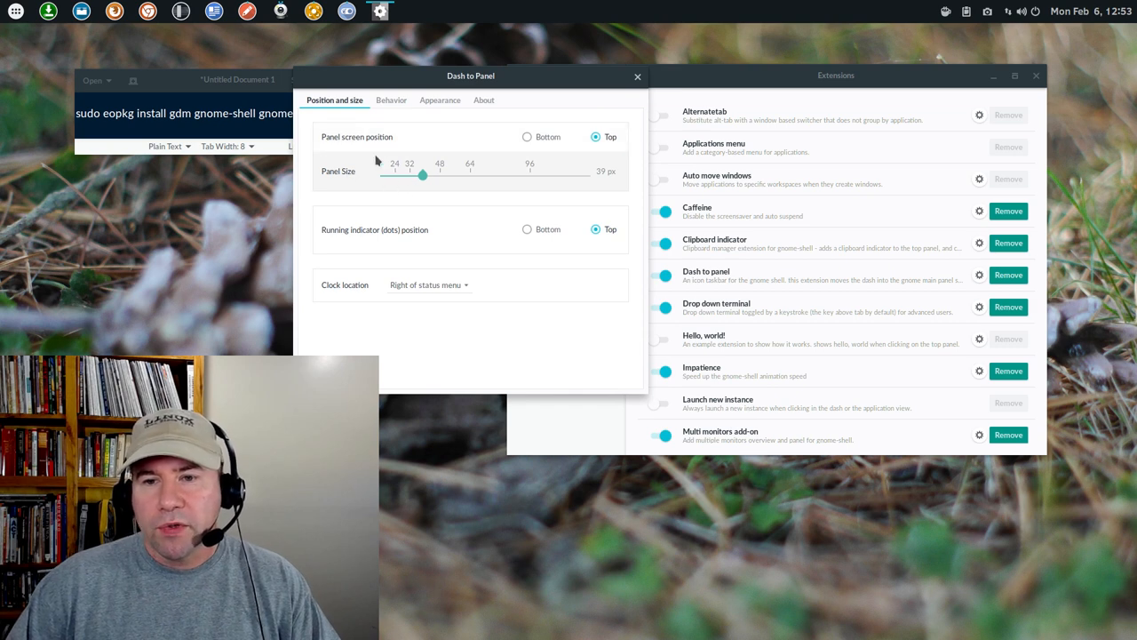
mouse_move(525, 210)
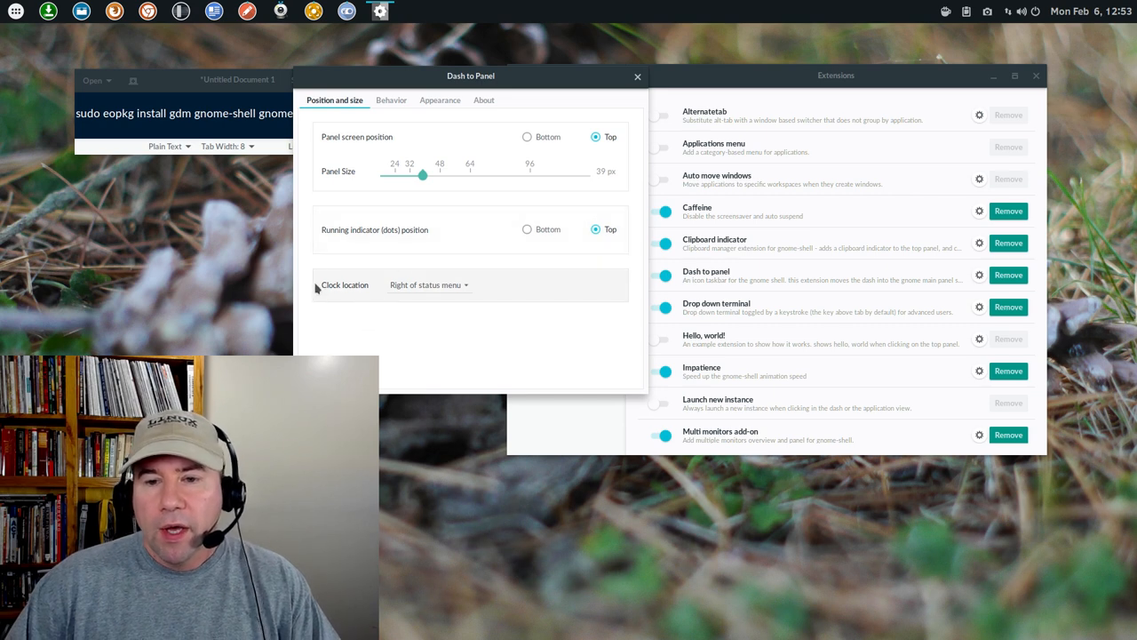
mouse_move(421, 309)
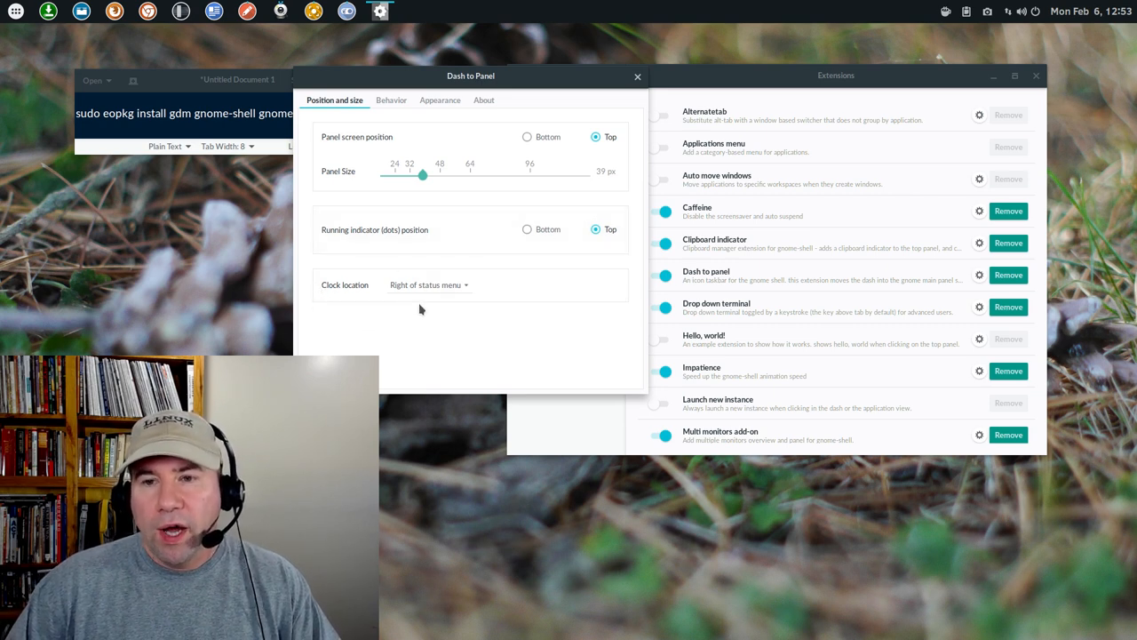
left_click(391, 99)
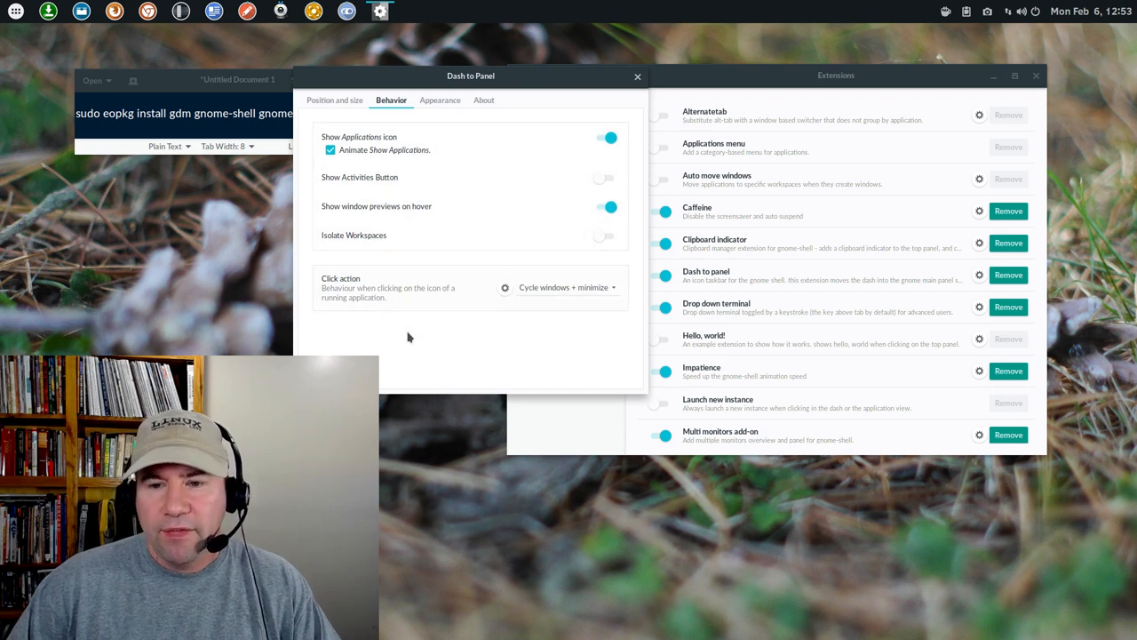
left_click(440, 99)
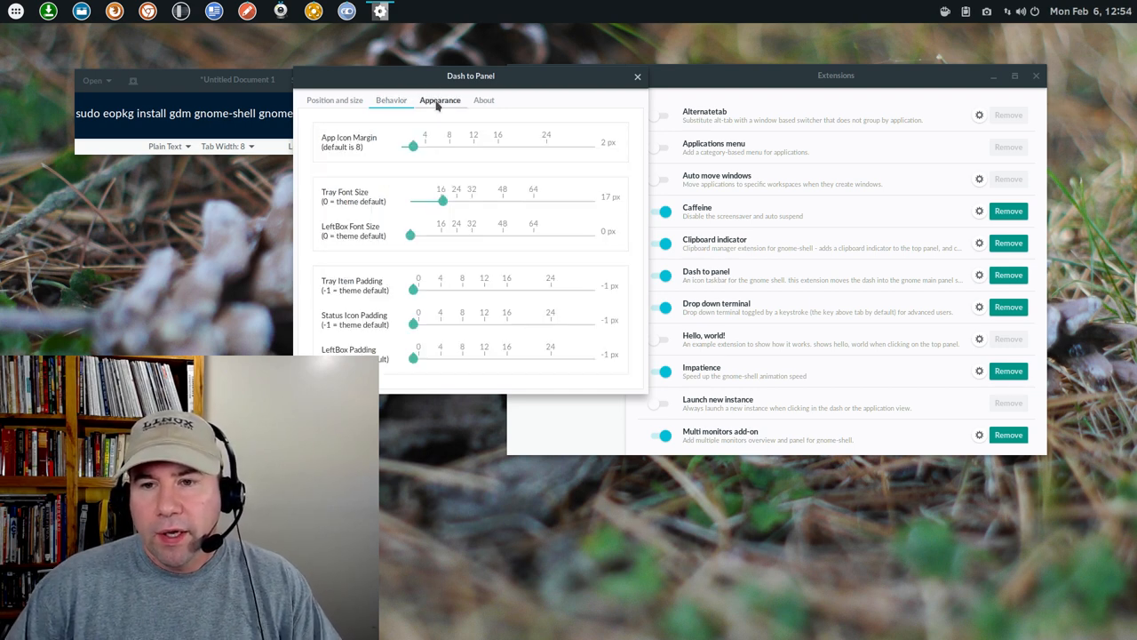
left_click(440, 99)
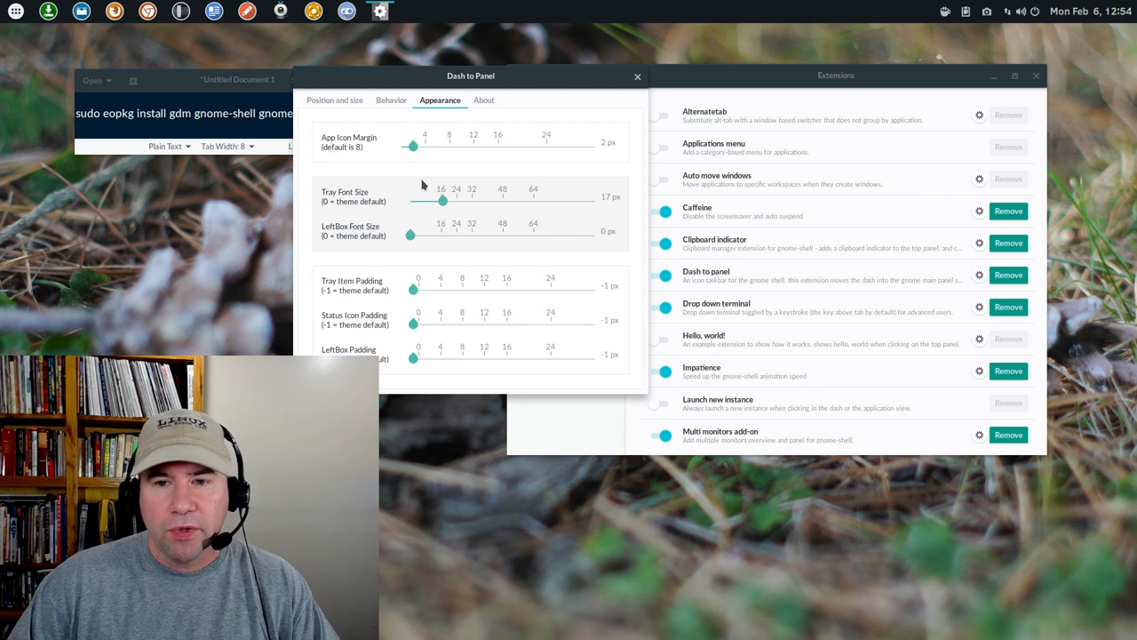
left_click(484, 99)
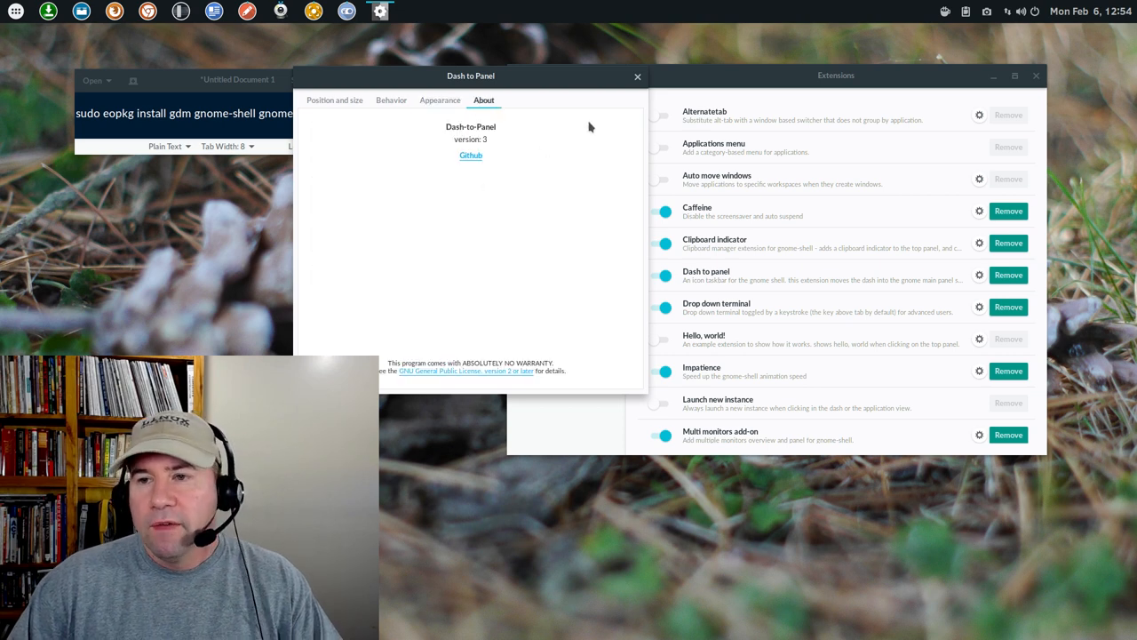
left_click(637, 77)
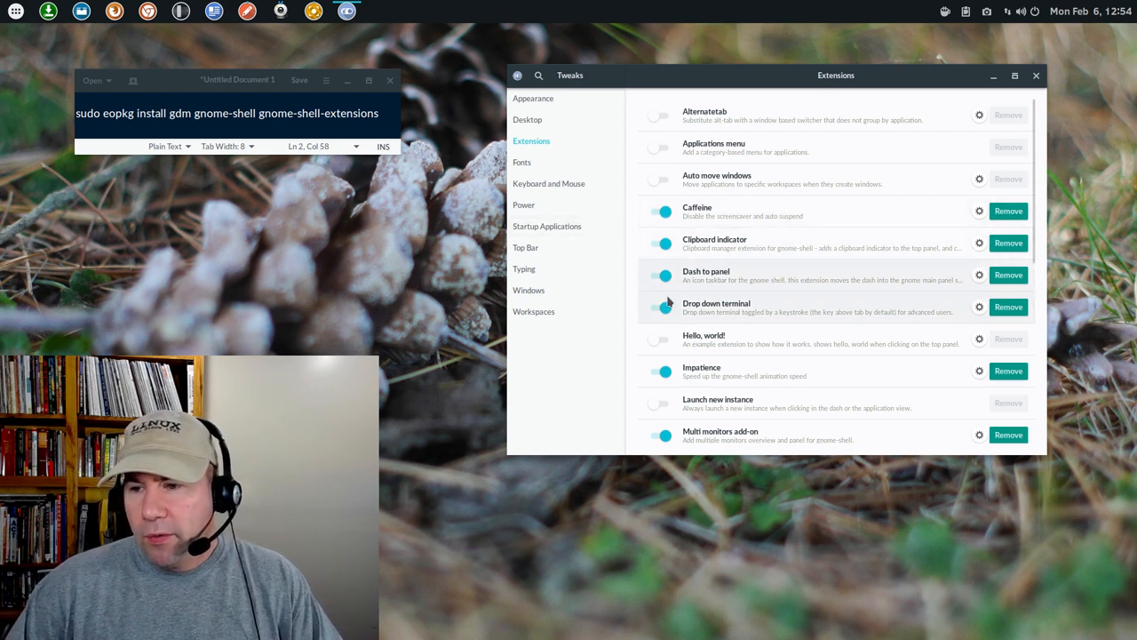
left_click(662, 307)
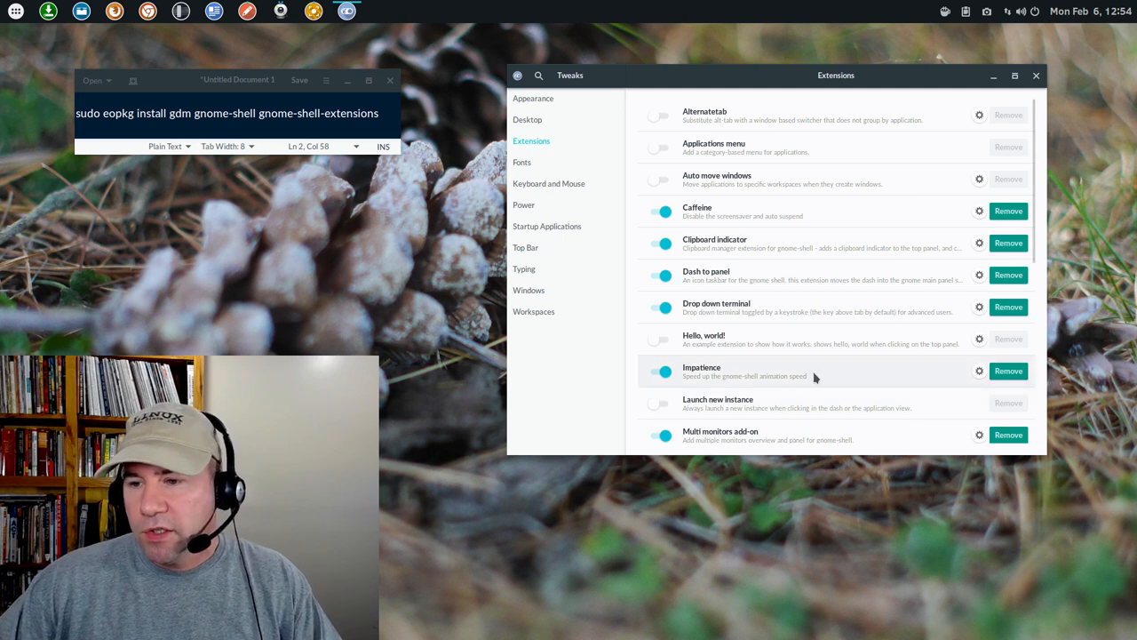
scroll("down", 3)
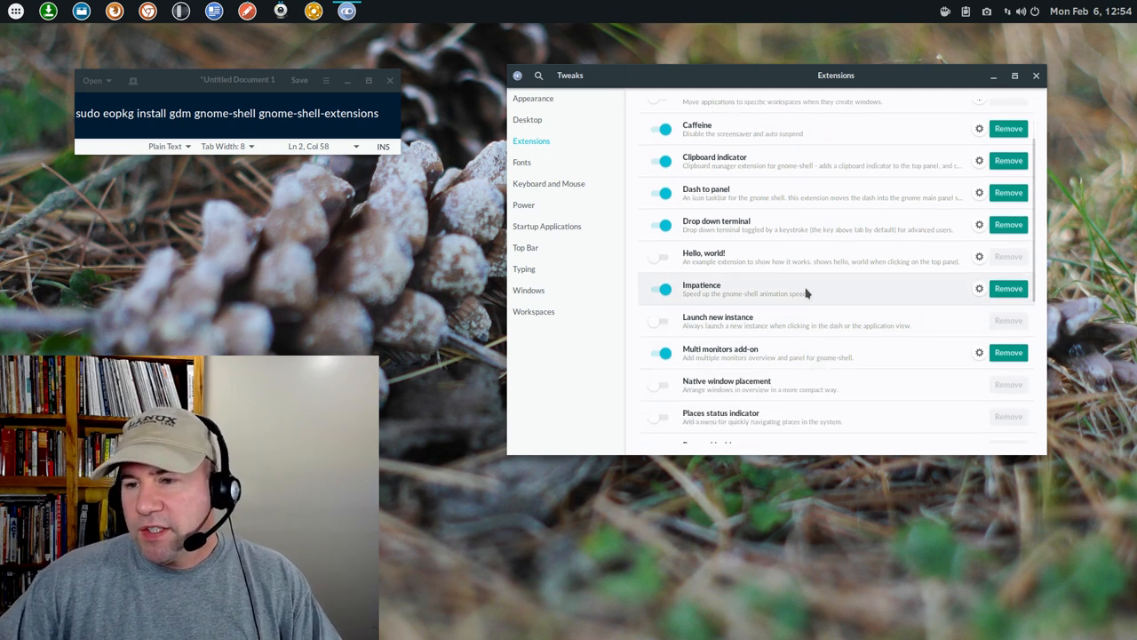
mouse_move(845, 296)
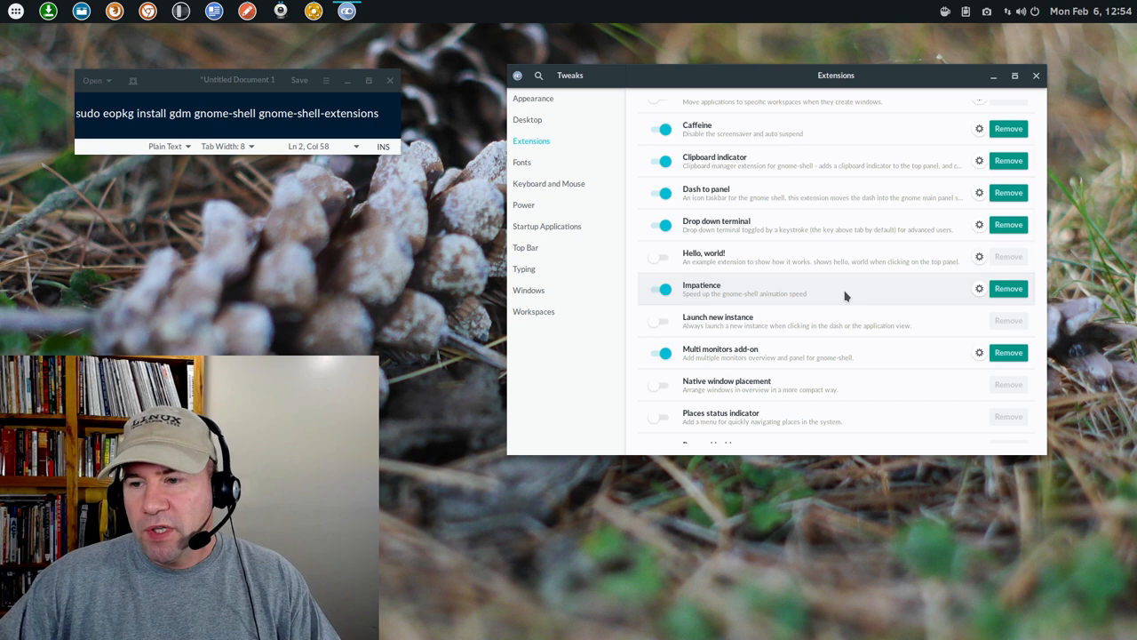
mouse_move(711, 366)
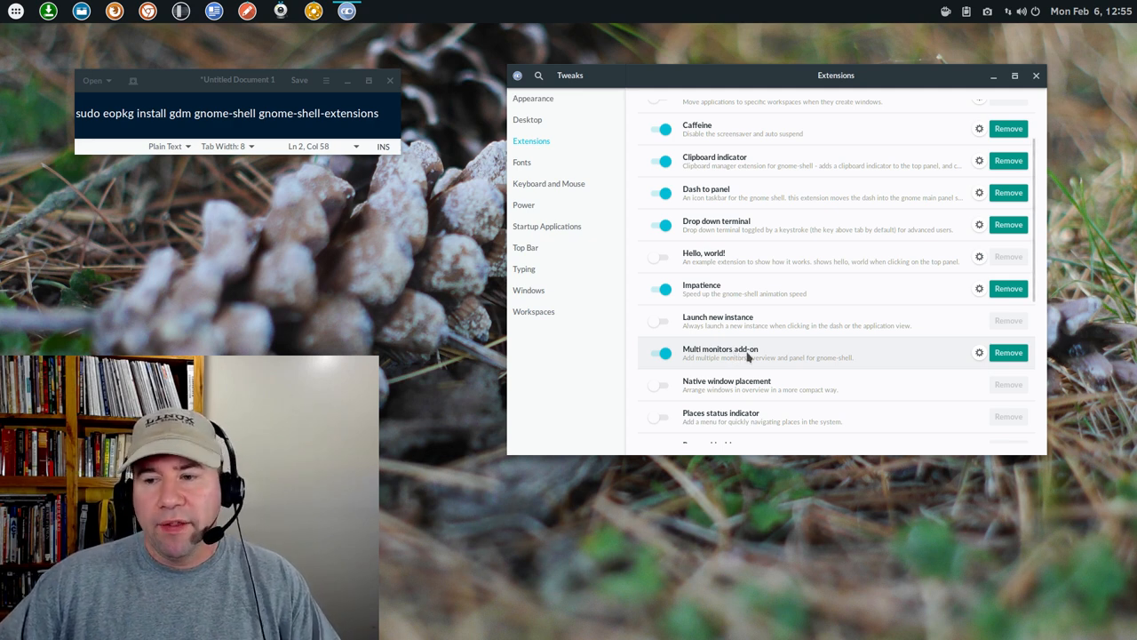
scroll("down", 3)
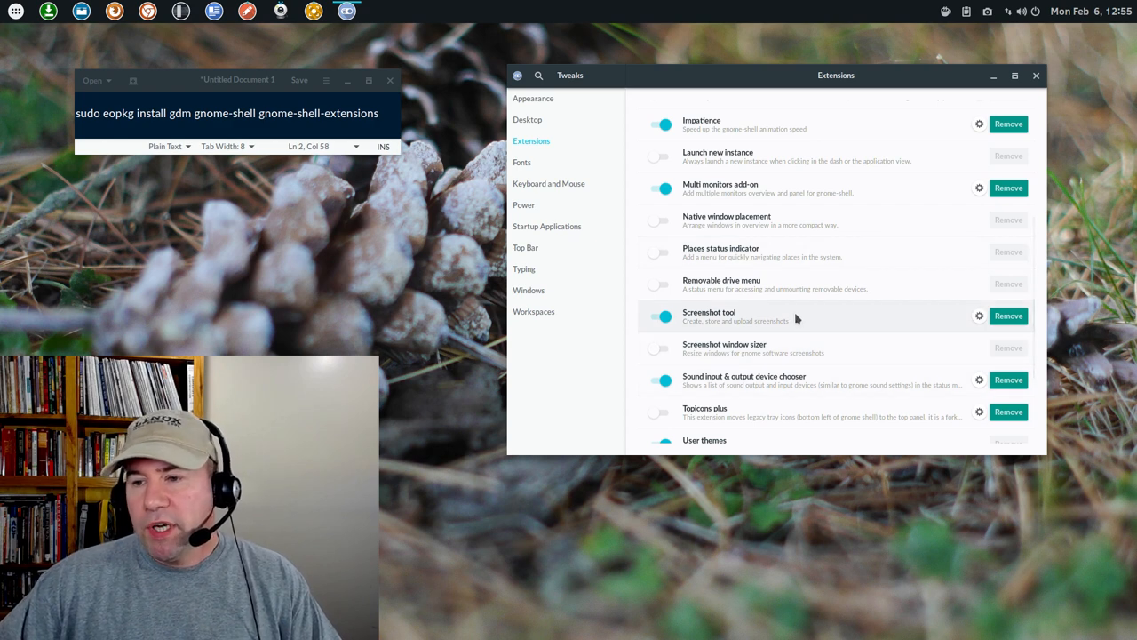
mouse_move(798, 380)
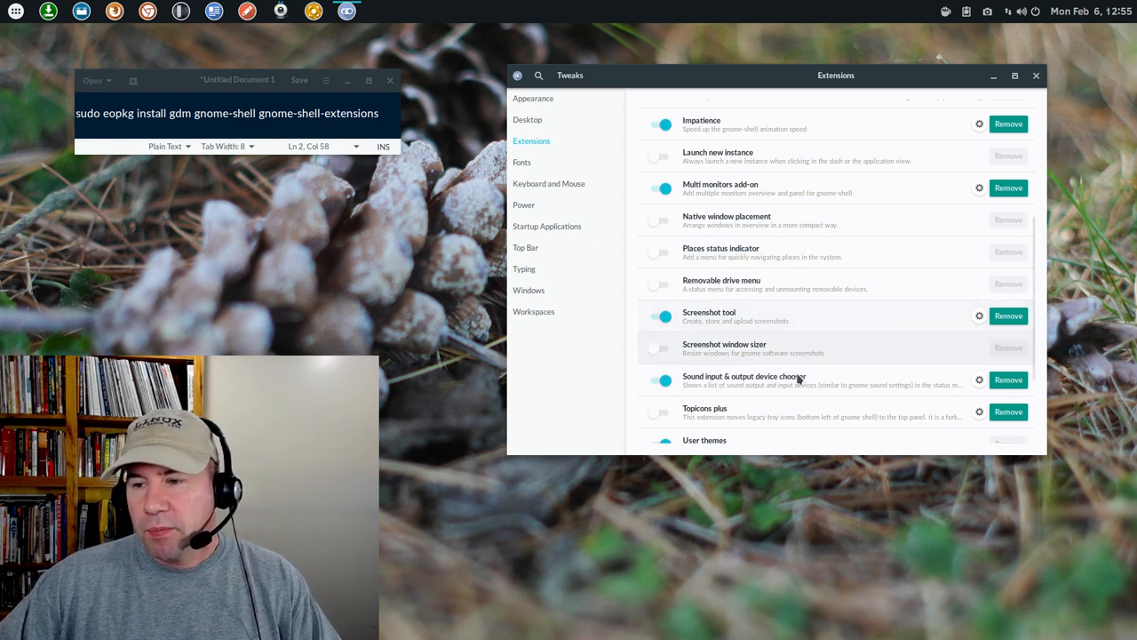
scroll("down", 3)
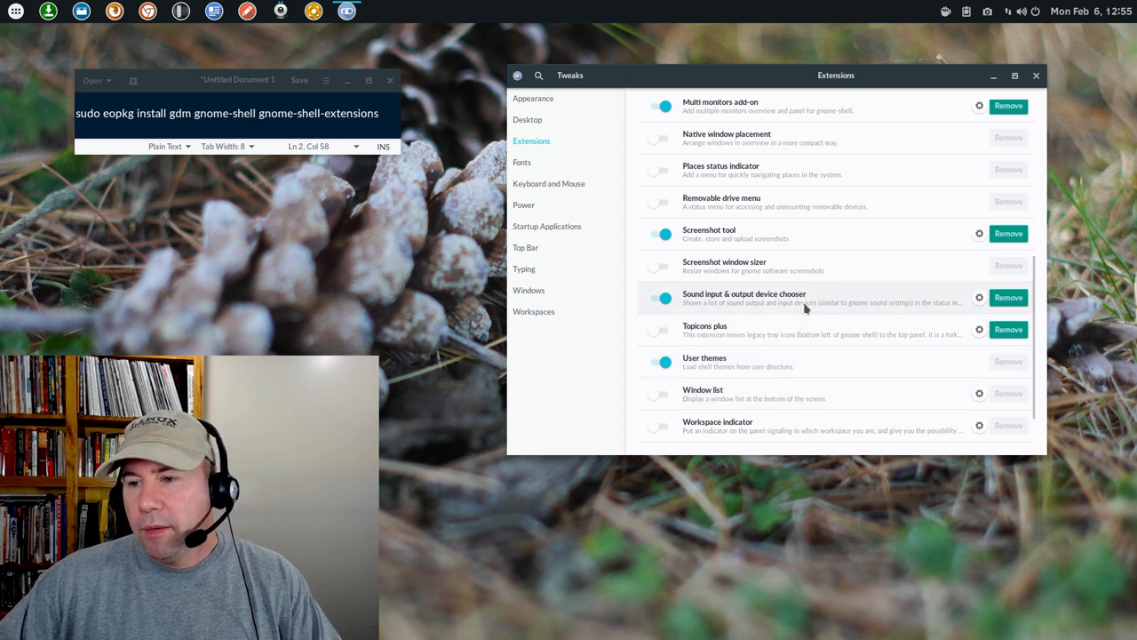
mouse_move(757, 307)
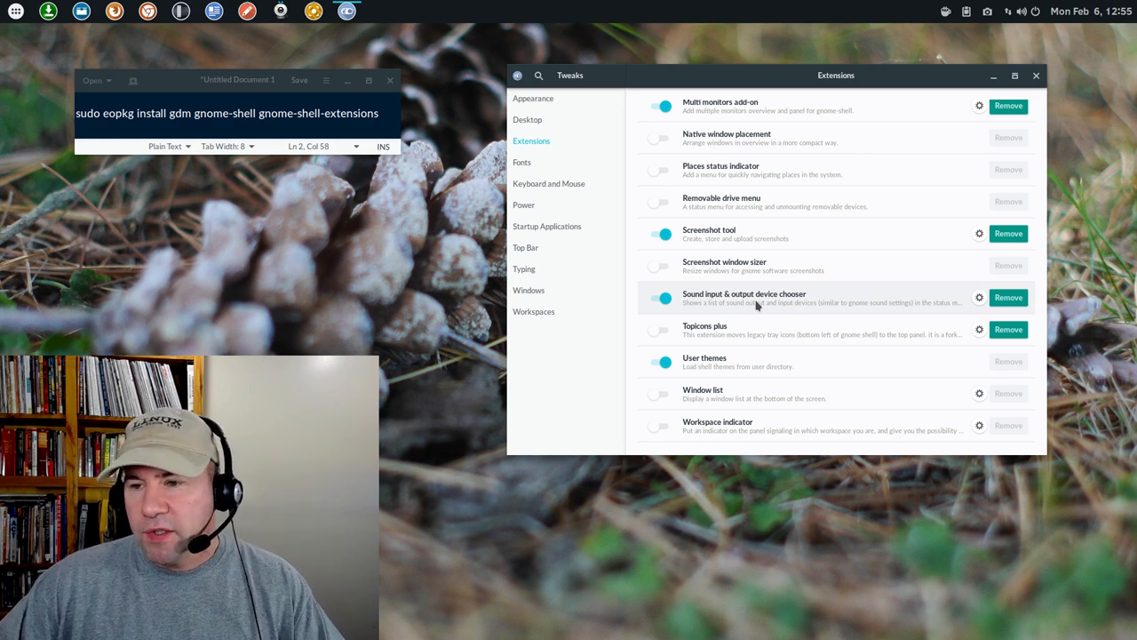
mouse_move(833, 368)
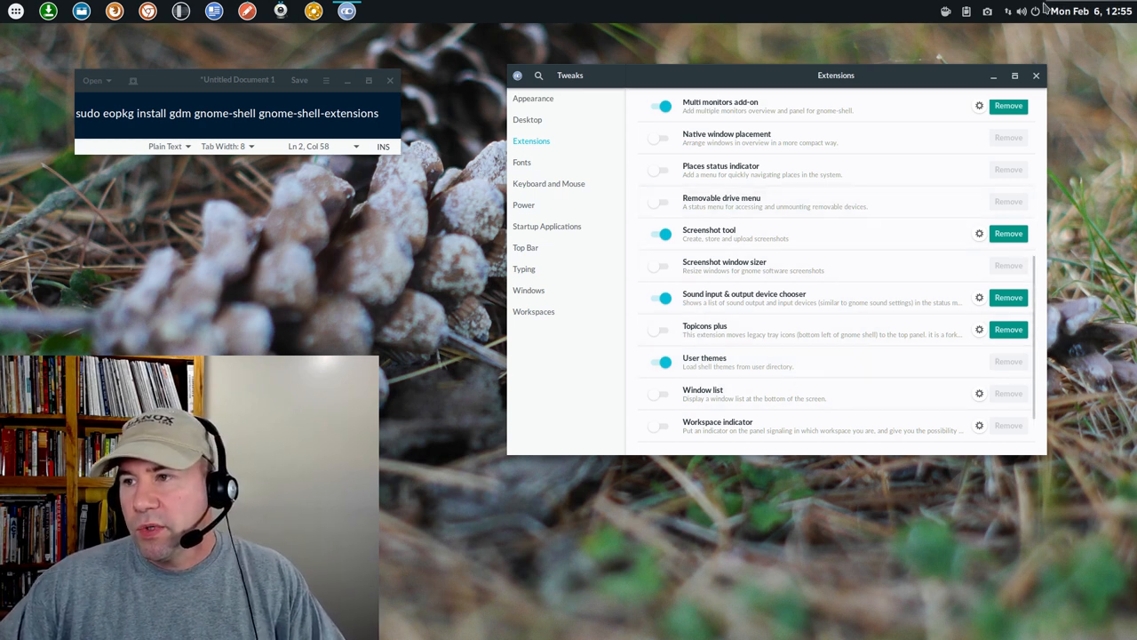
left_click(1022, 10)
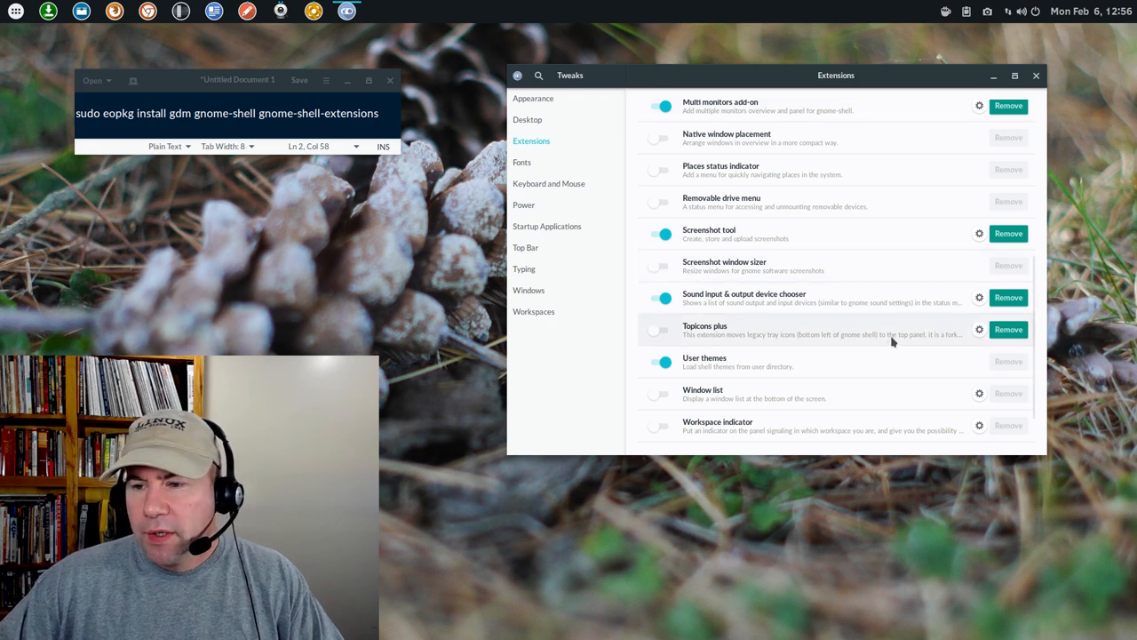
scroll("down", 3)
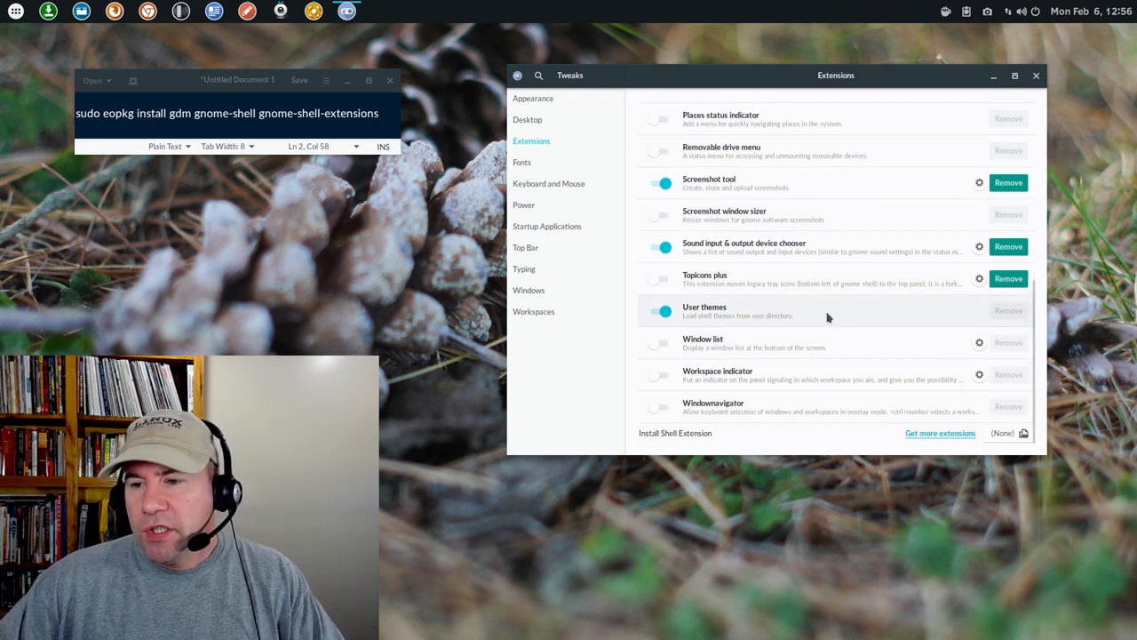
mouse_move(929, 317)
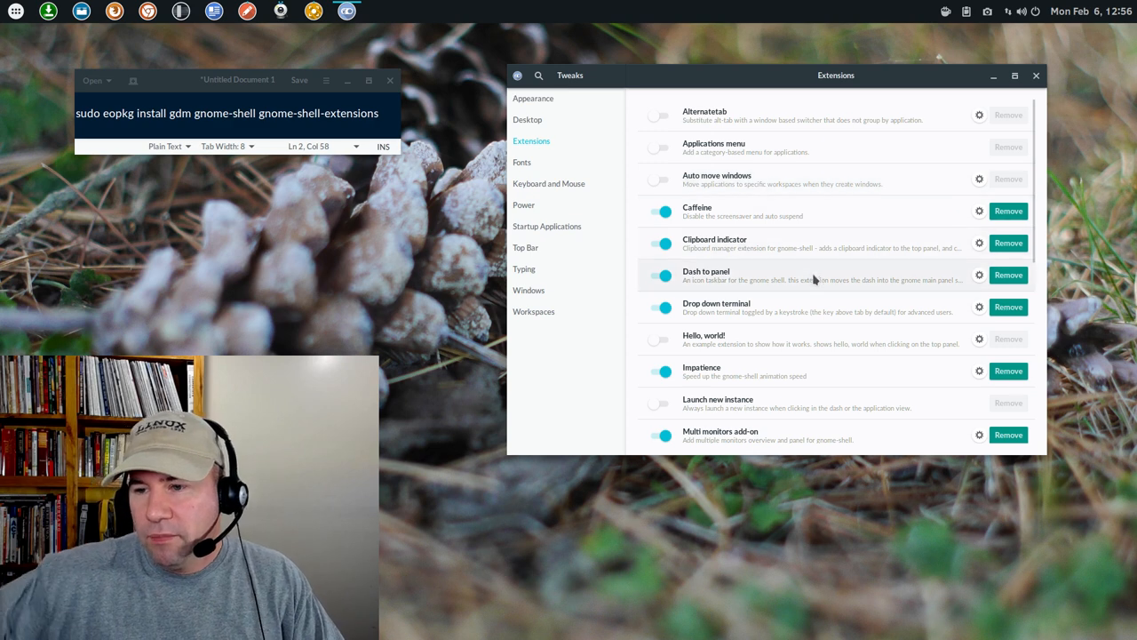
scroll("down", 3)
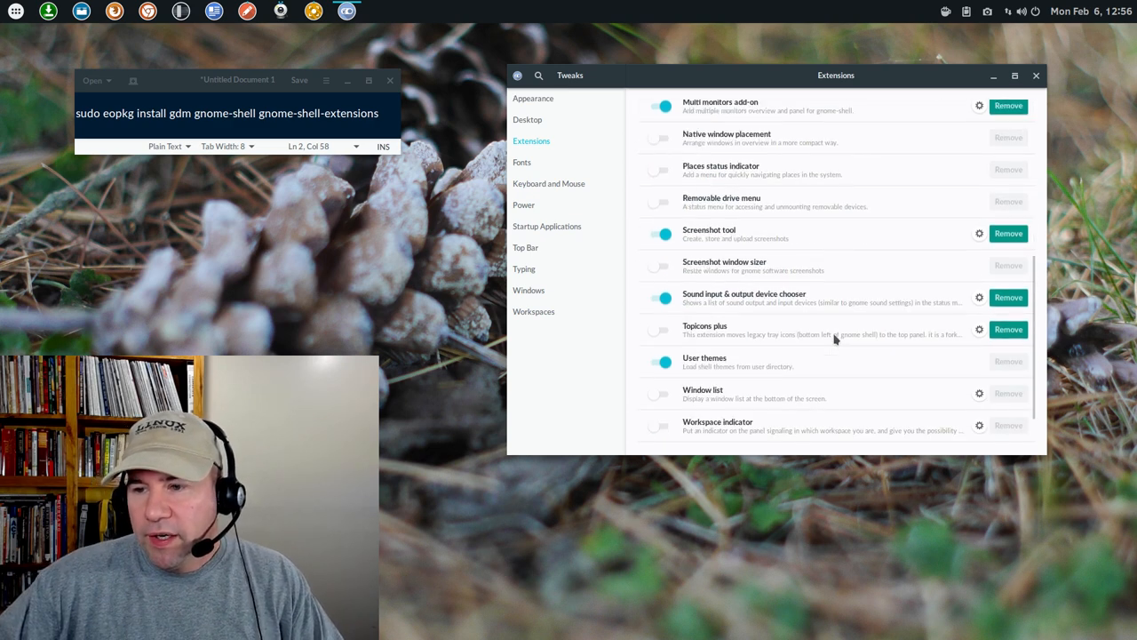
scroll("down", 3)
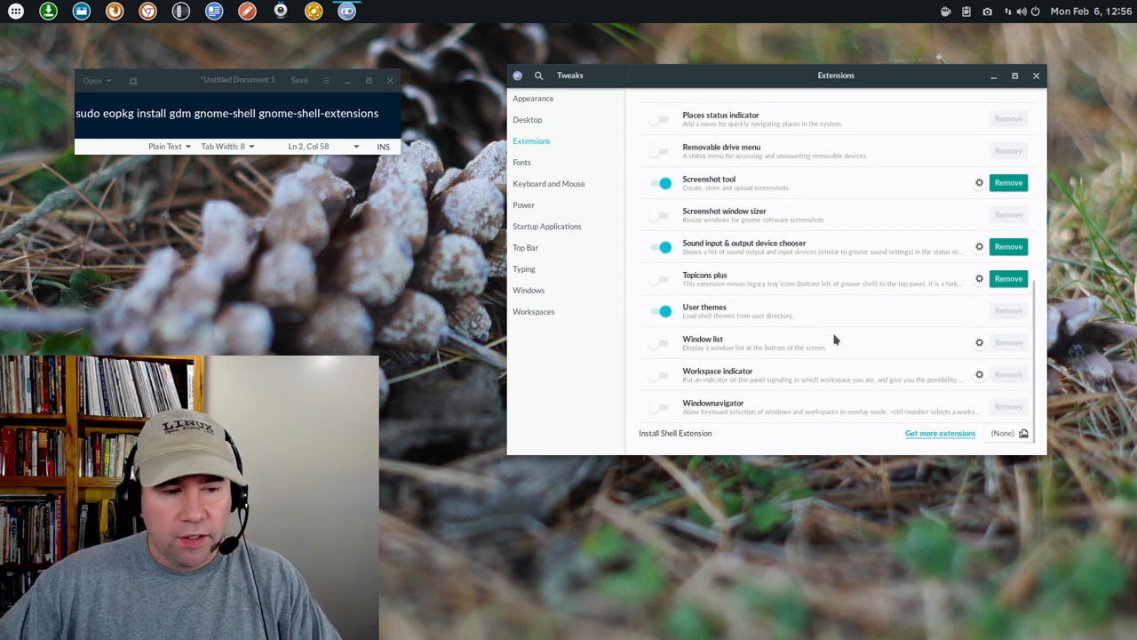
mouse_move(957, 149)
type("m")
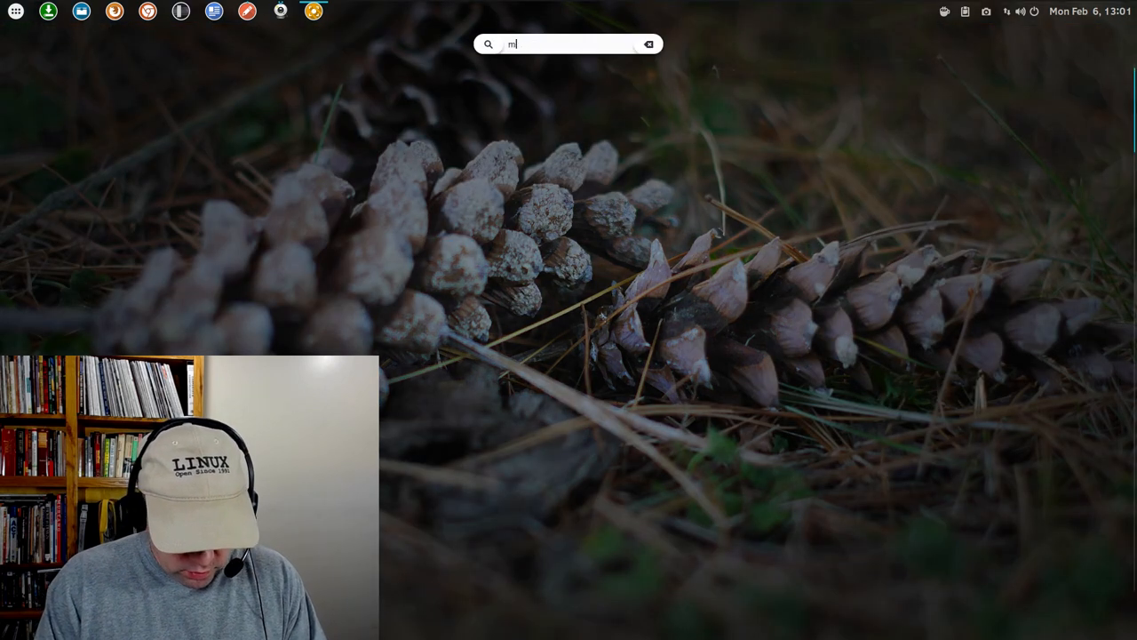
- Search 'mon' in Activities to launch System Monitor on its Resources graphs
type("on")
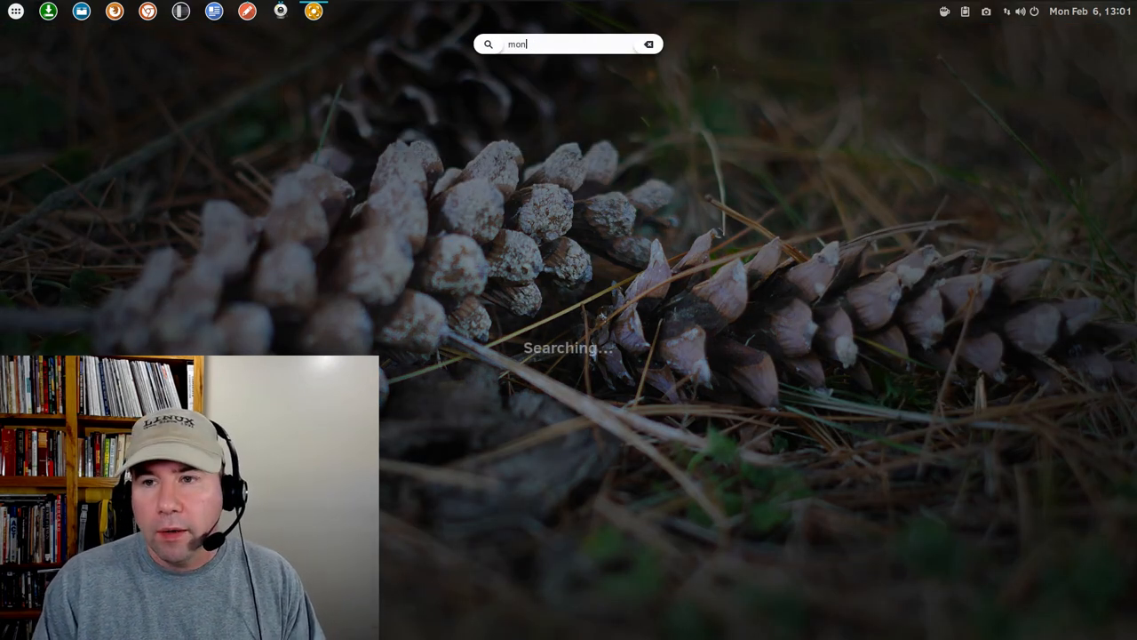
type("mon")
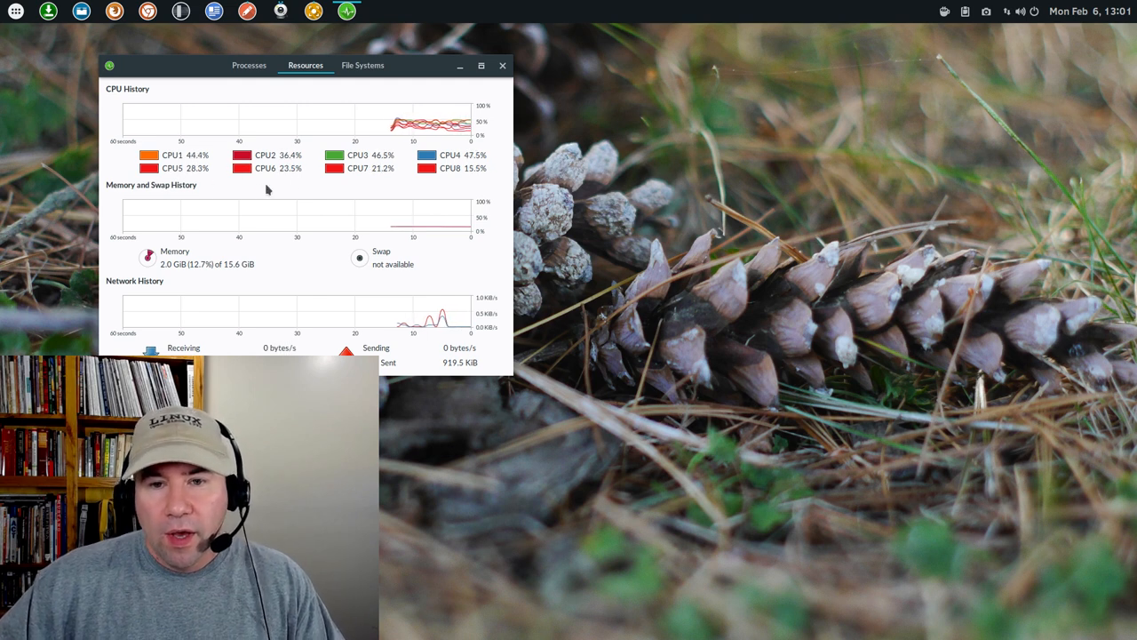
mouse_move(397, 189)
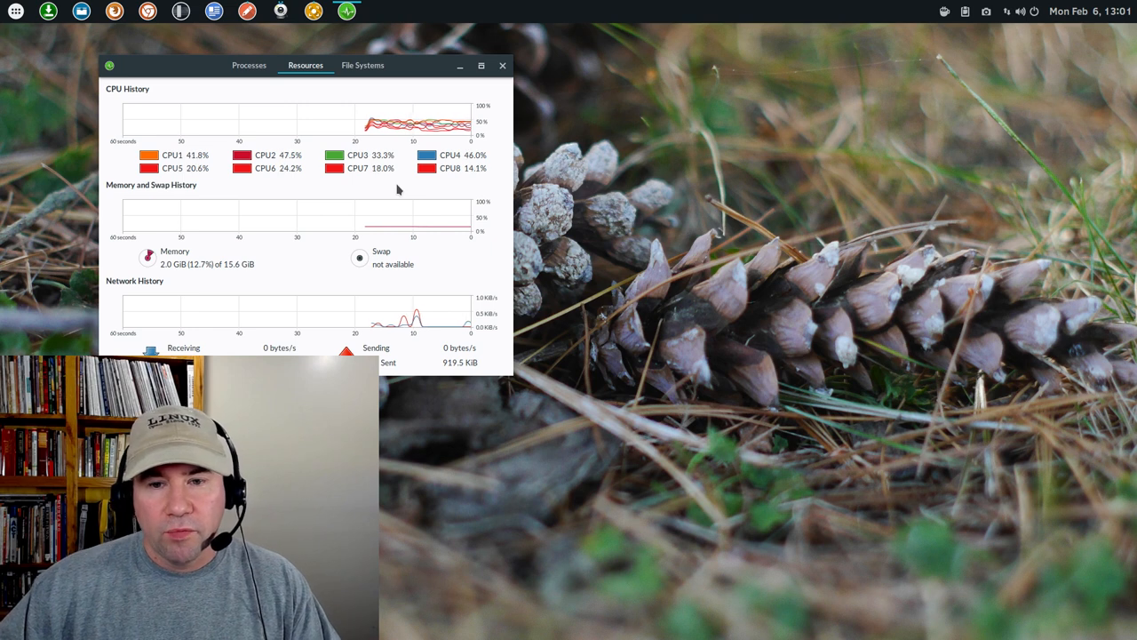
mouse_move(325, 299)
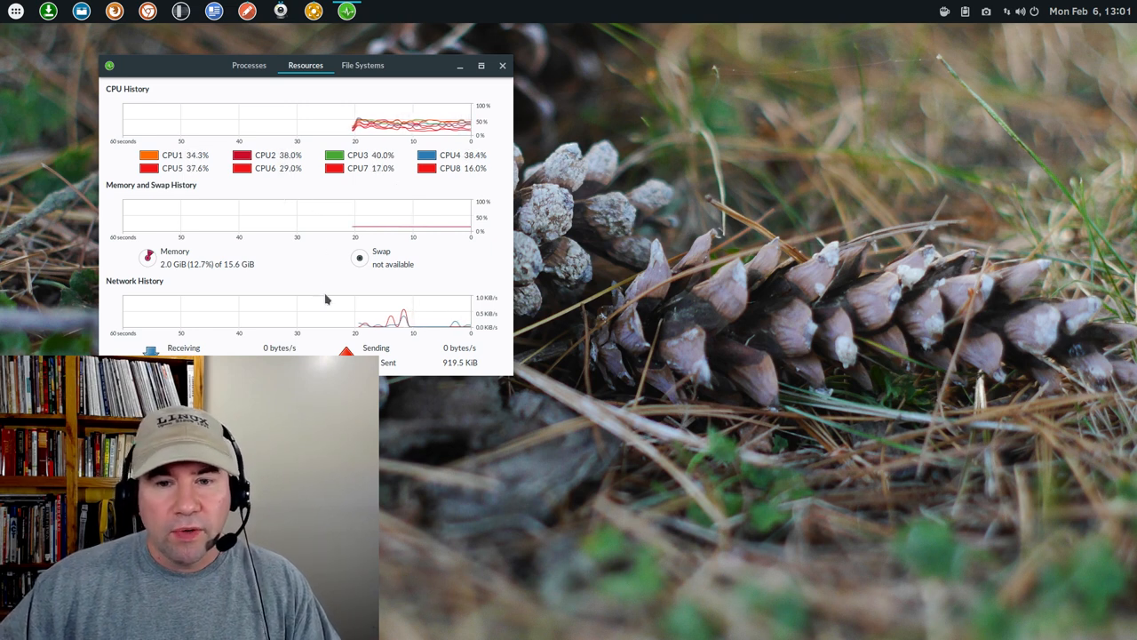
mouse_move(179, 284)
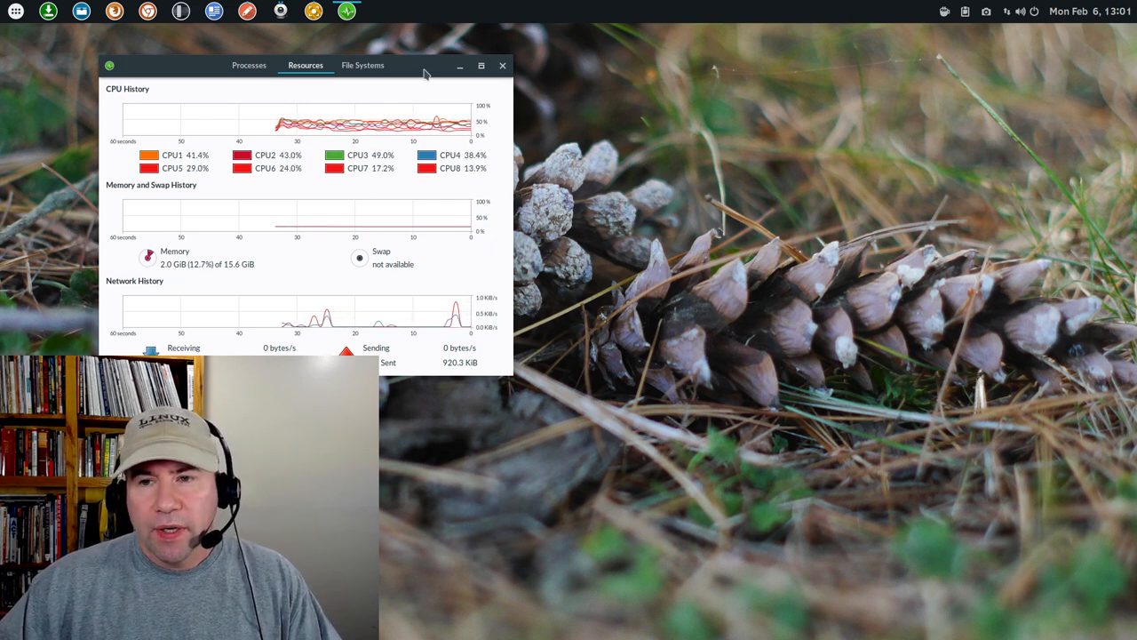
- Close the System Monitor window, leaving the empty desktop
left_click(503, 64)
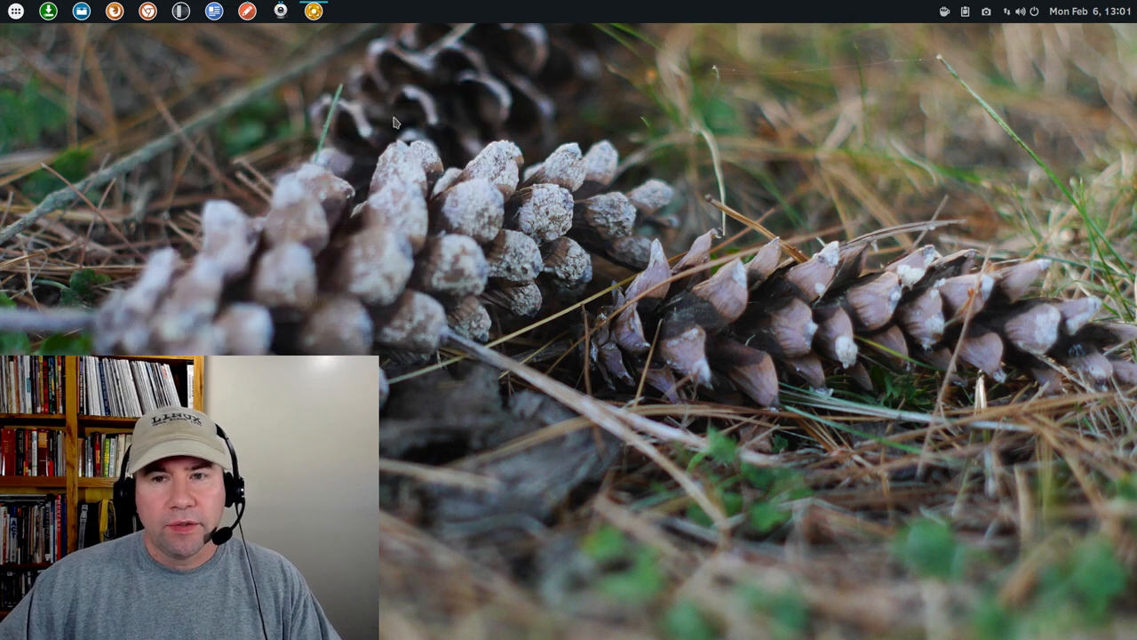
mouse_move(194, 277)
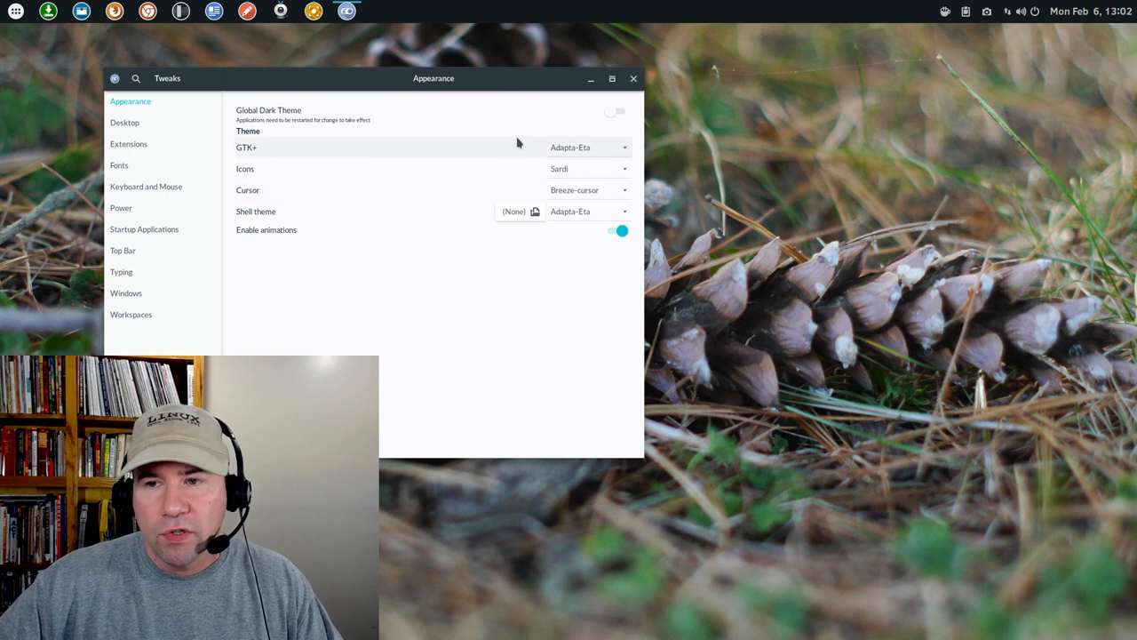
mouse_move(374, 154)
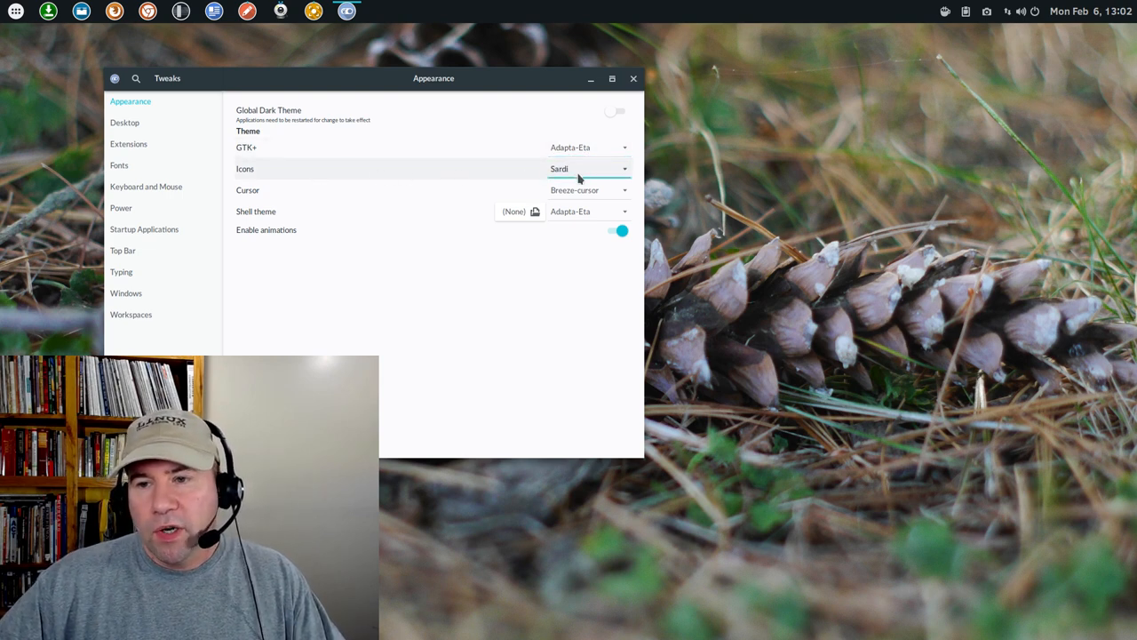
mouse_move(277, 199)
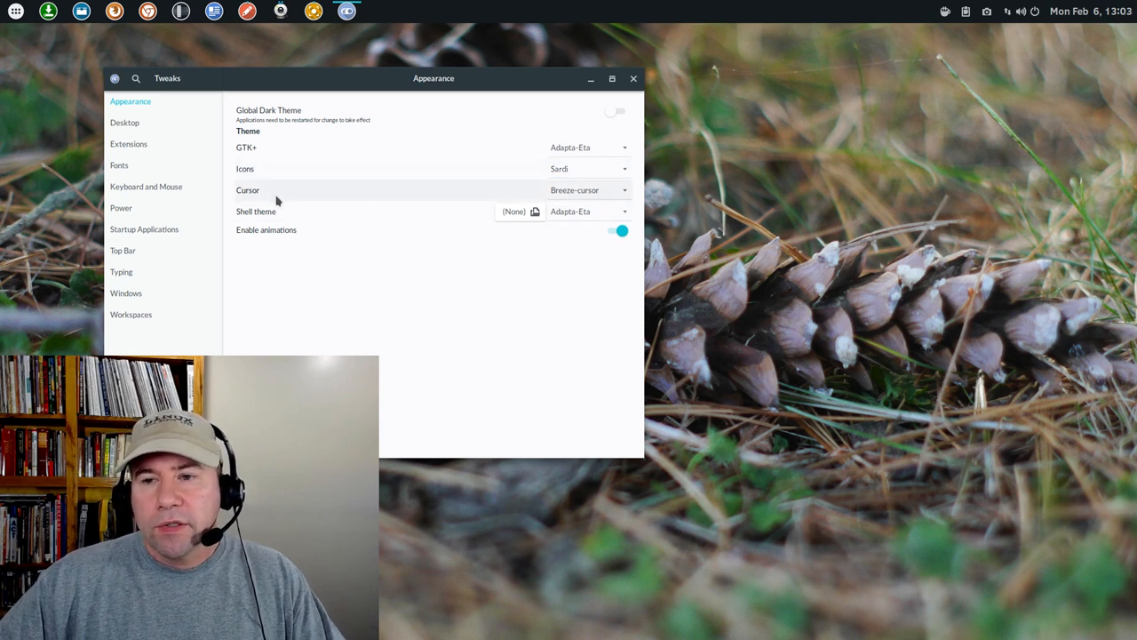
mouse_move(431, 211)
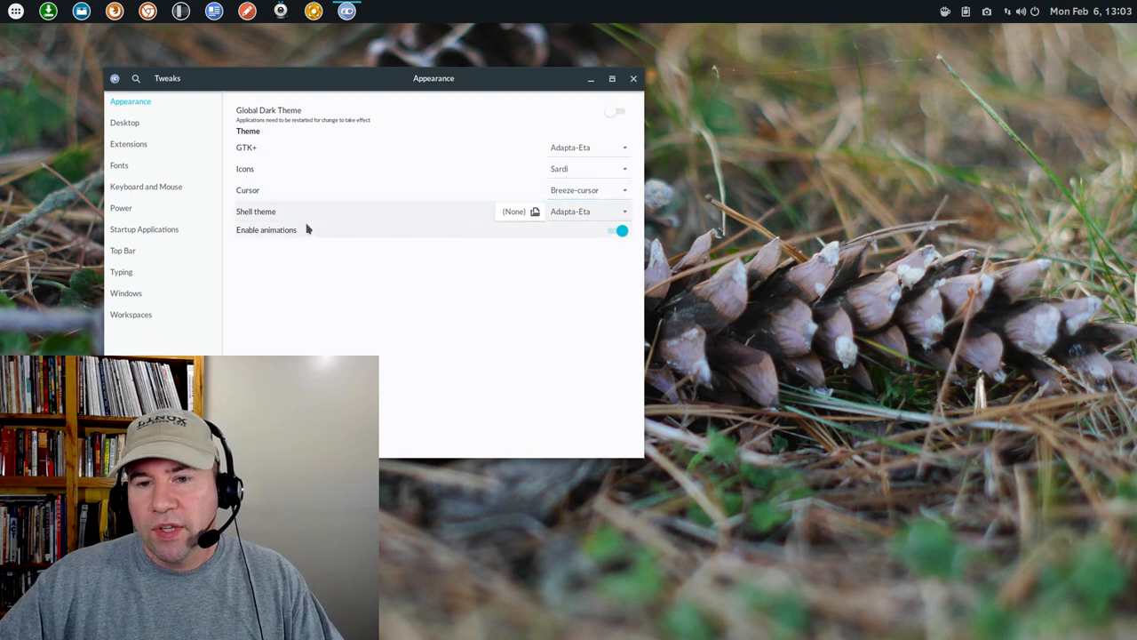
mouse_move(297, 218)
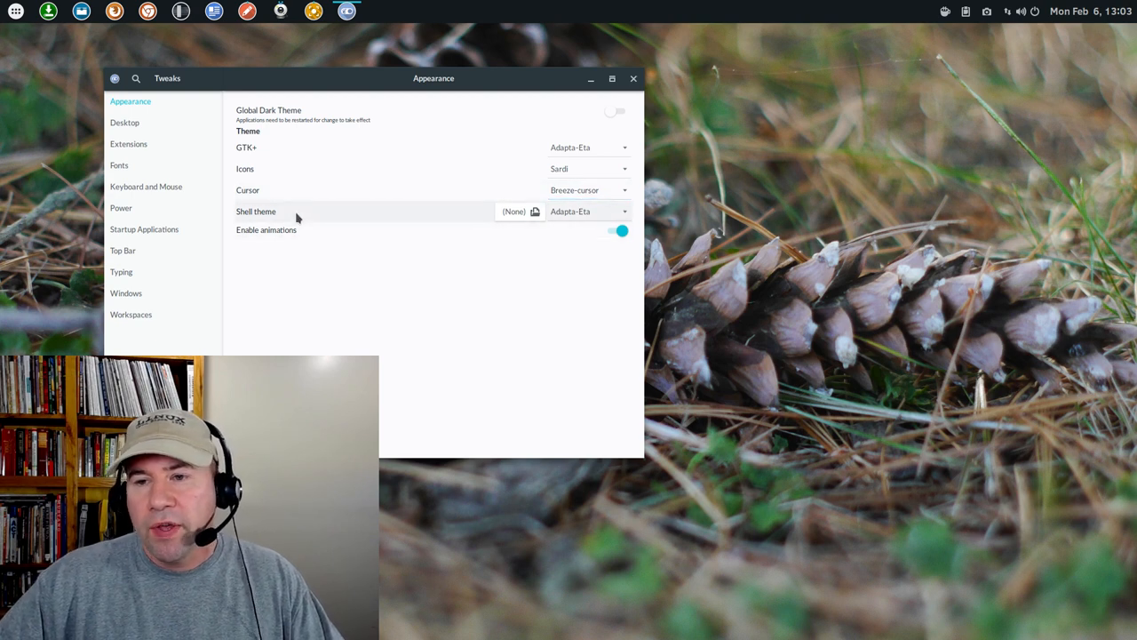
- Review the Adapta-Eta, Sardi and Breeze-cursor appearance settings, then close Tweaks
left_click(589, 211)
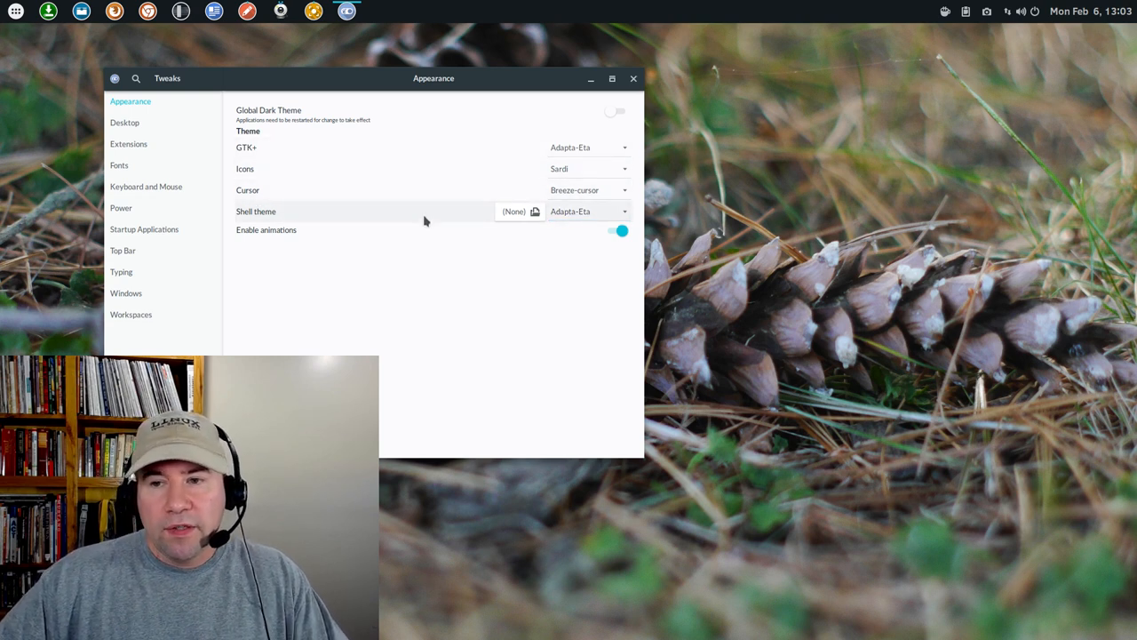
mouse_move(418, 232)
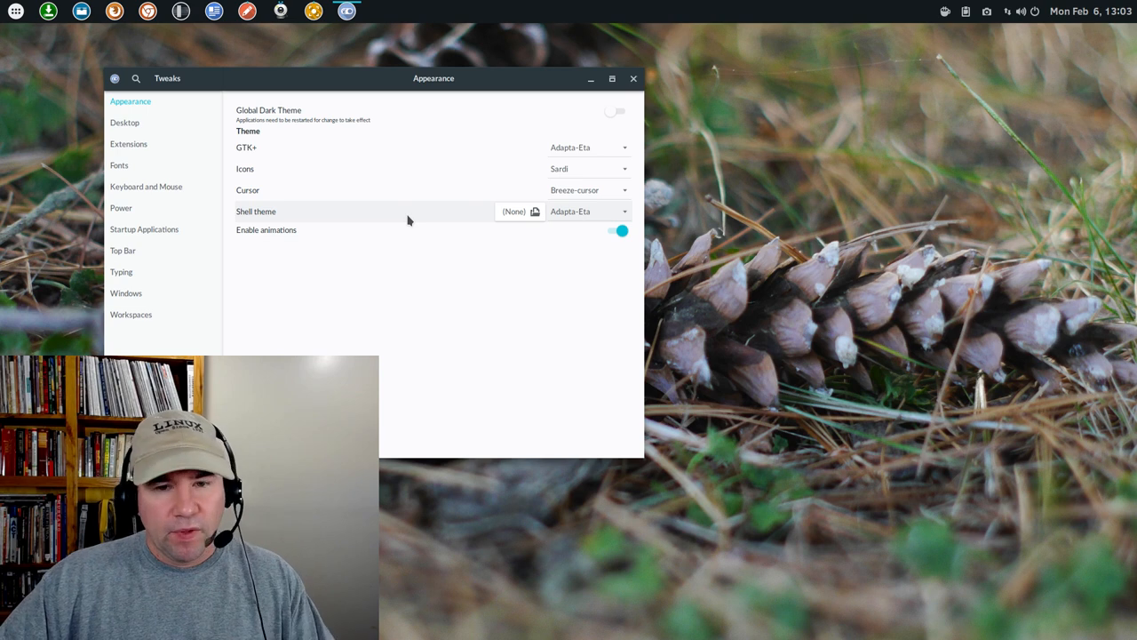
mouse_move(408, 240)
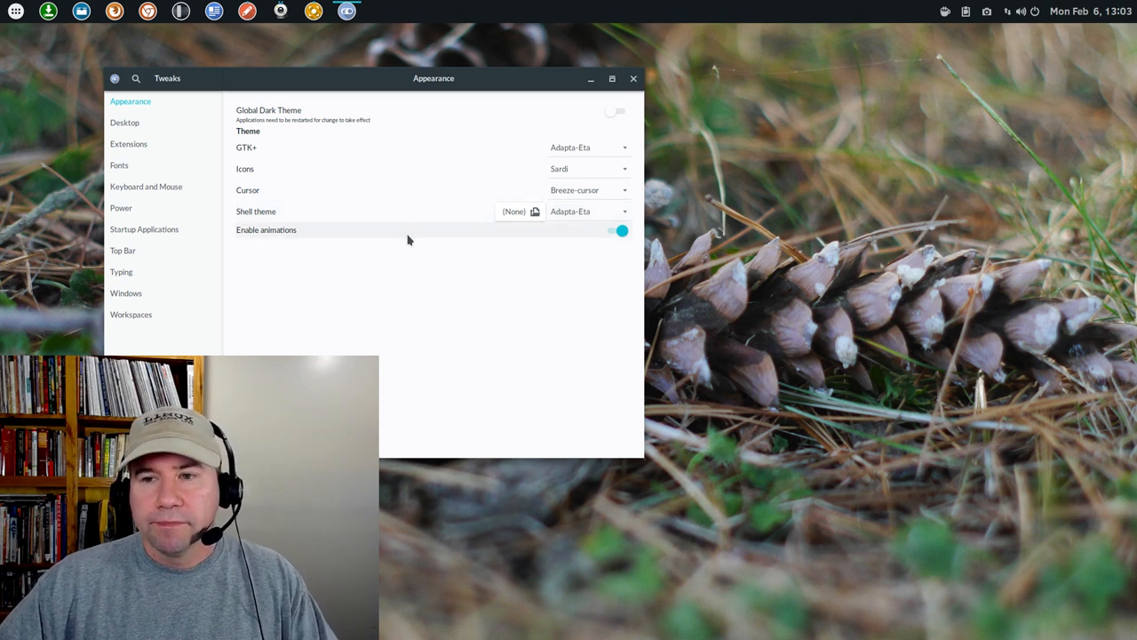
left_click(634, 78)
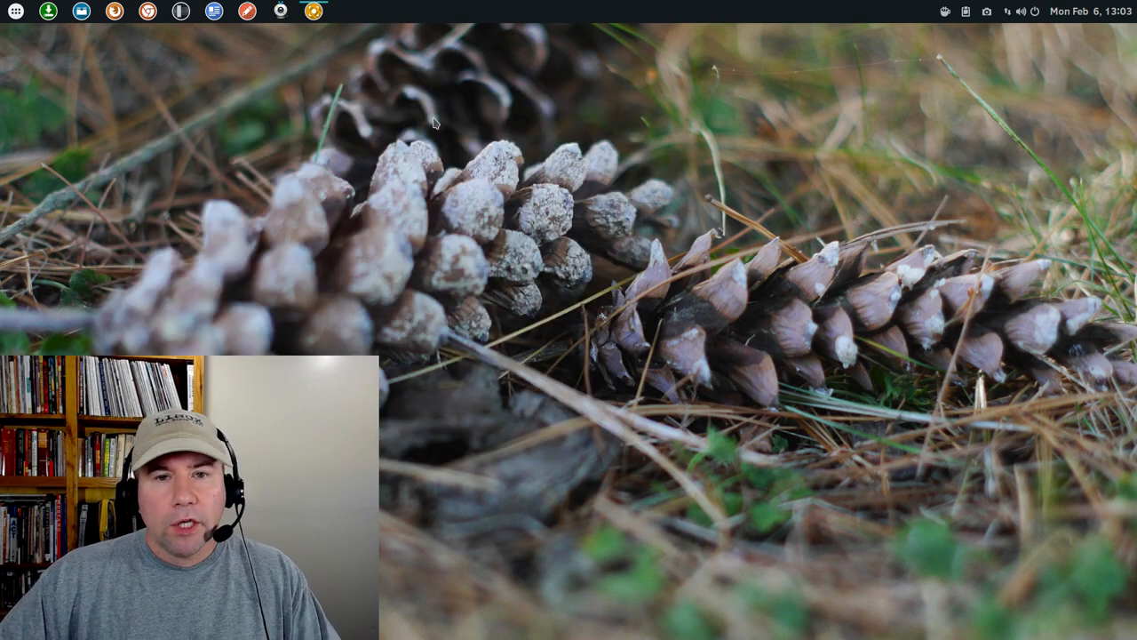